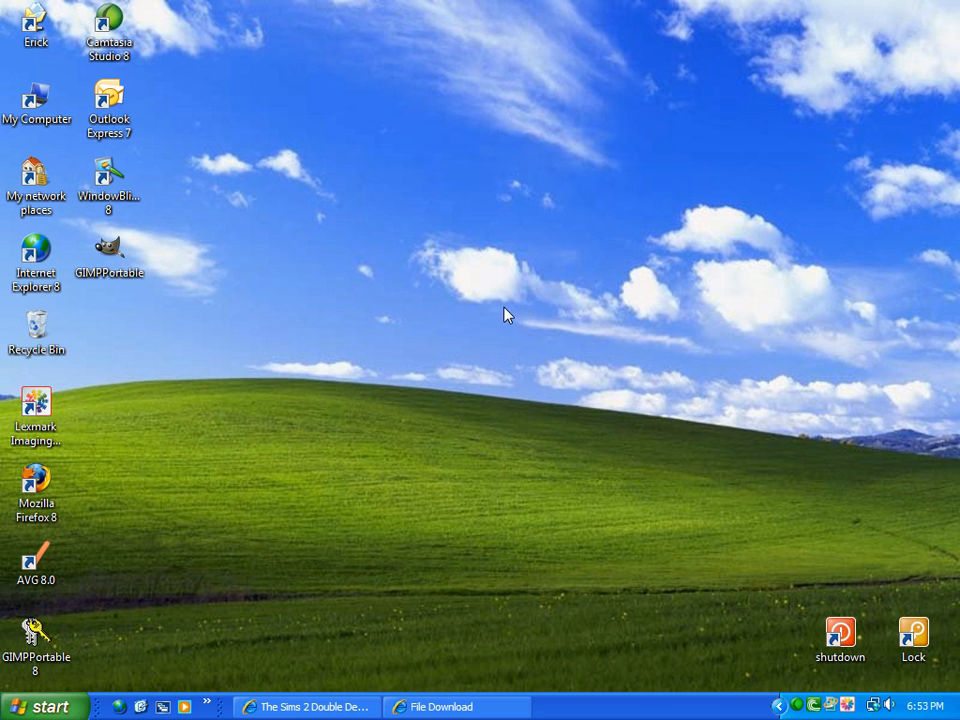
pyautogui.moveTo(498, 331)
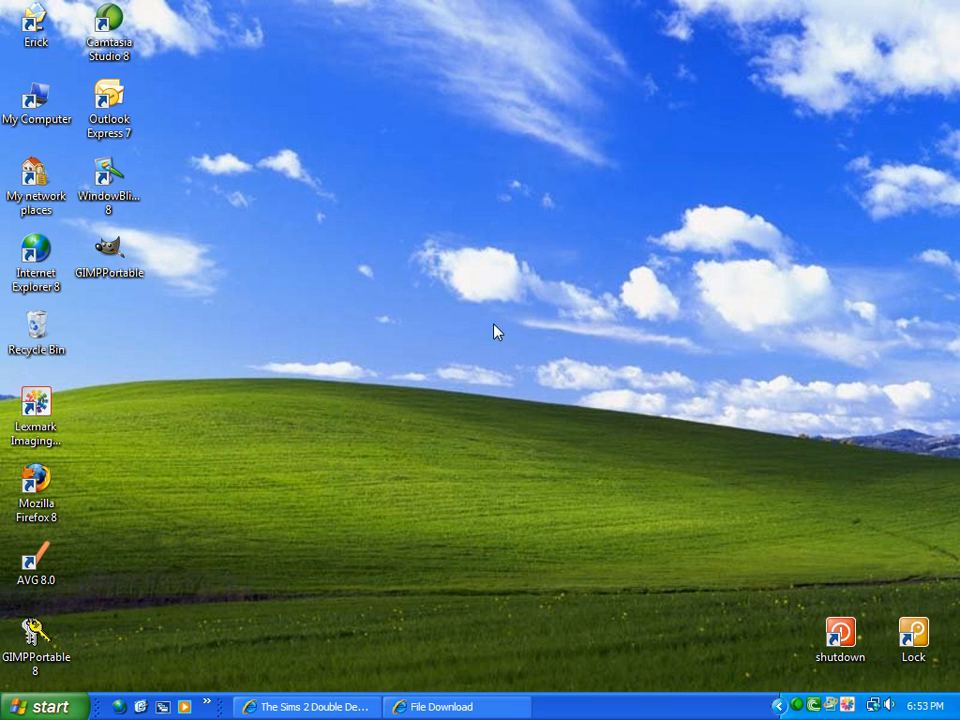
pyautogui.moveTo(387, 221)
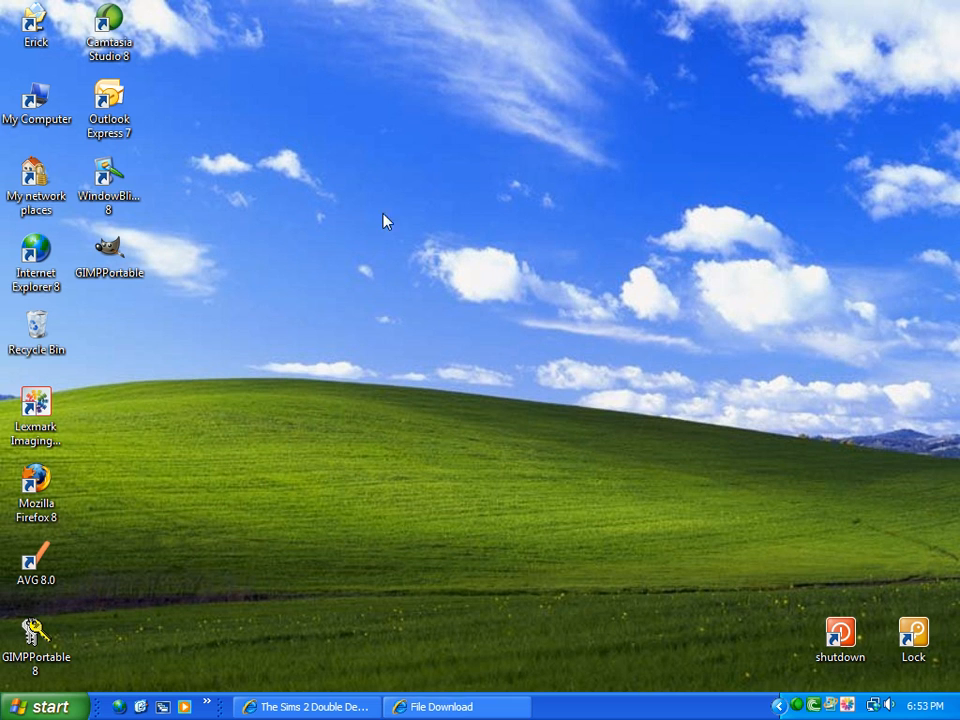
pyautogui.moveTo(298, 264)
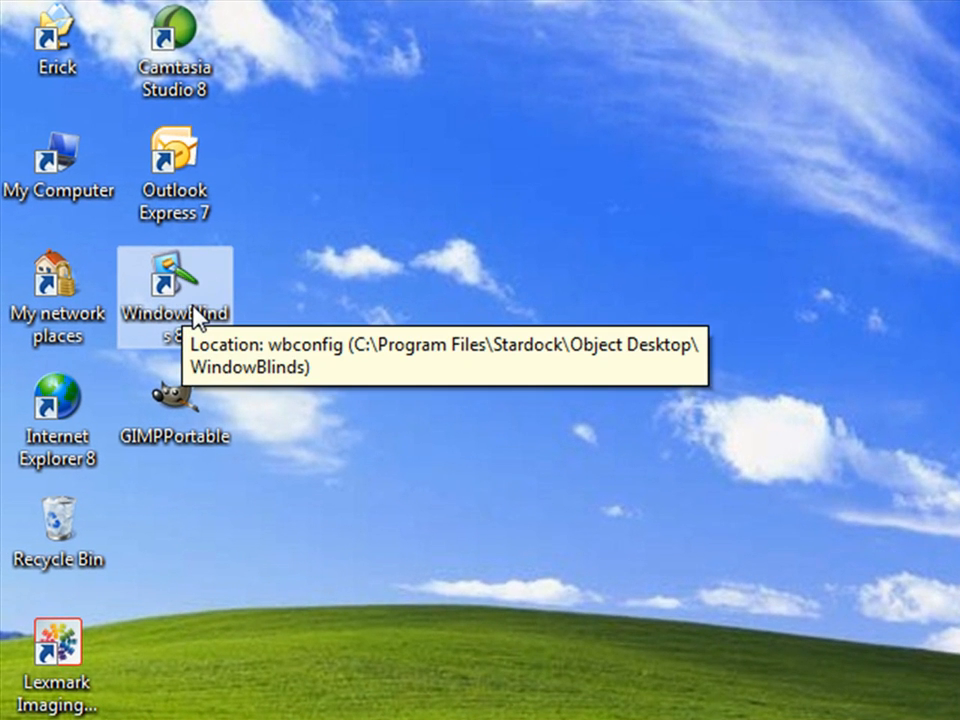
pyautogui.moveTo(205, 305)
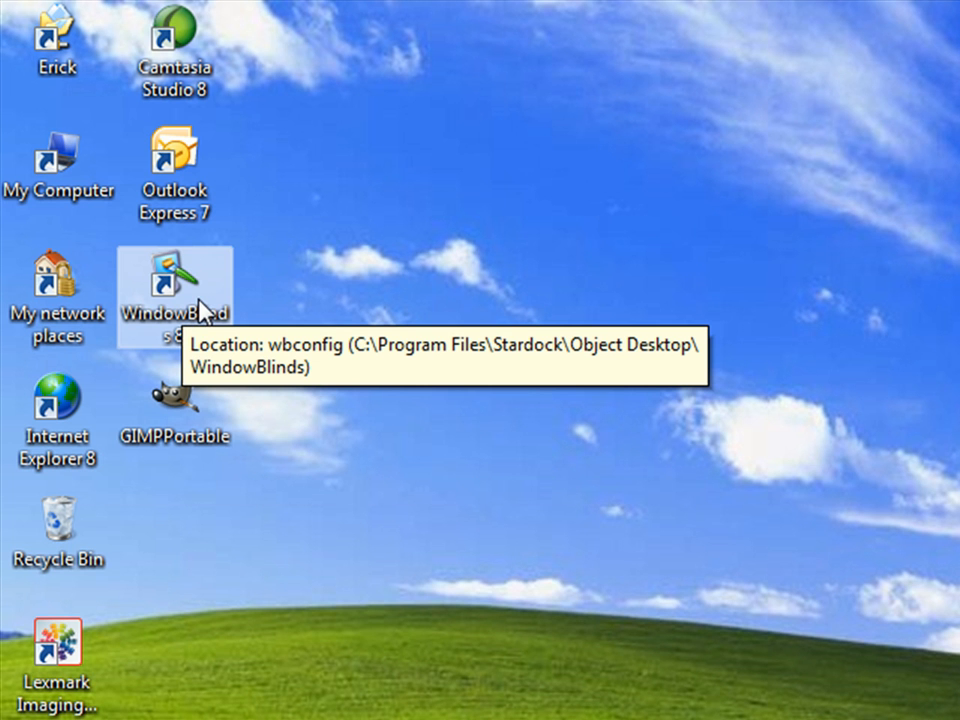
pyautogui.moveTo(205, 315)
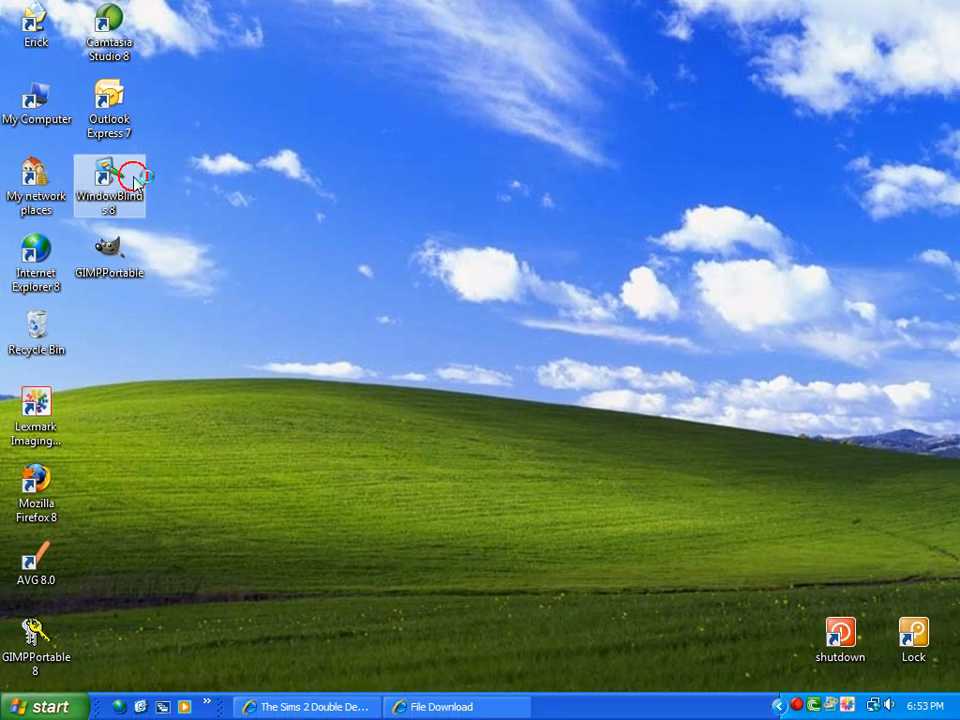
# Open and close the WindowBlinds configuration, then minimize the download progress window
pyautogui.doubleClick(109, 186)
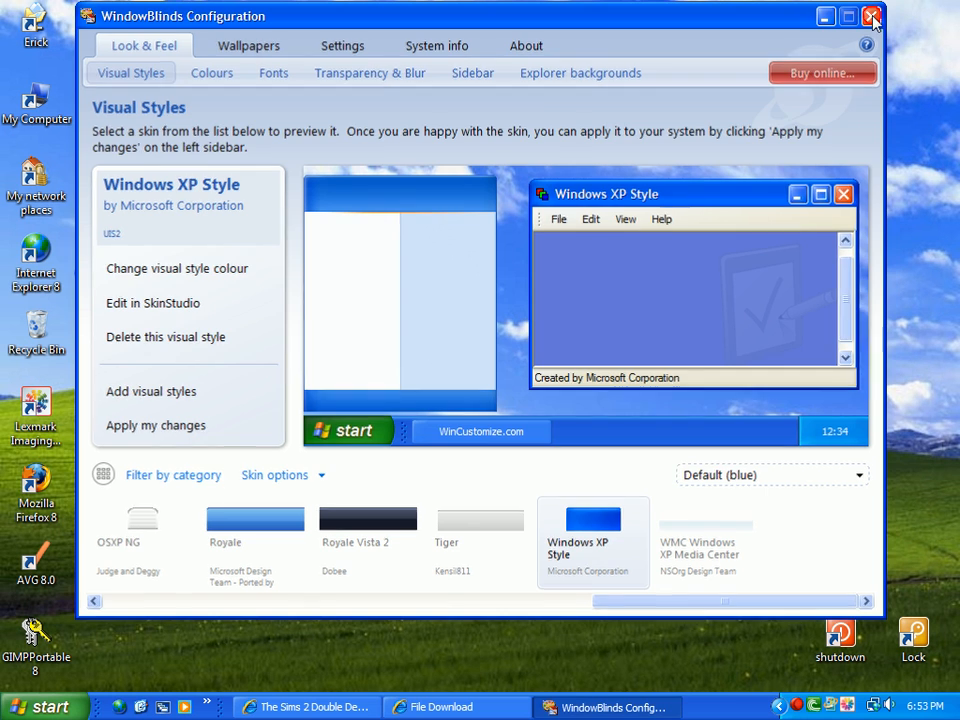
pyautogui.click(871, 16)
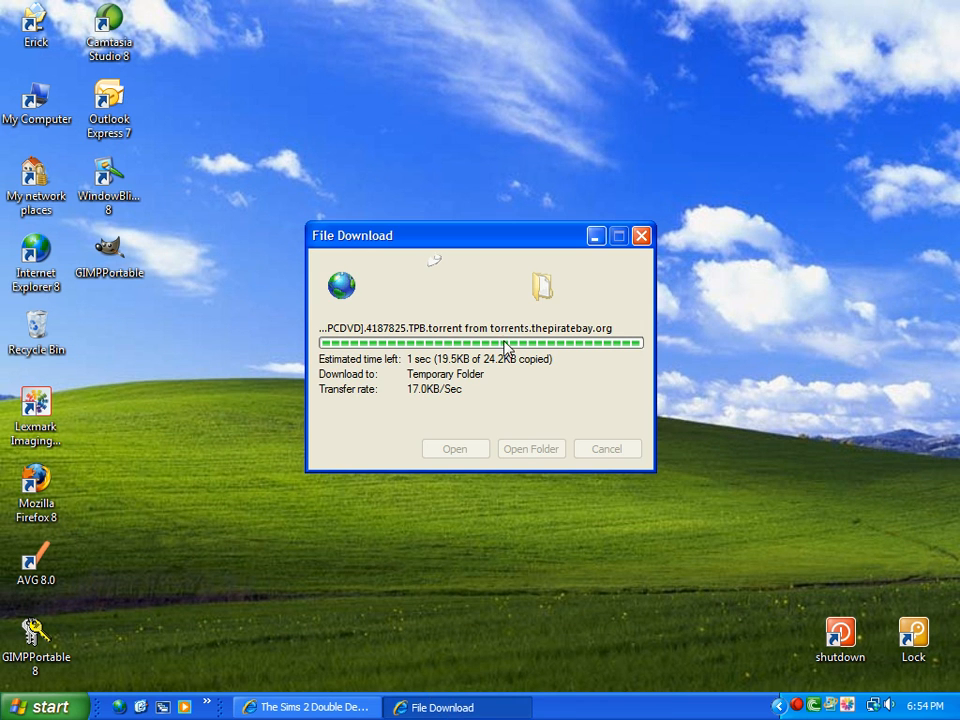
pyautogui.click(44, 706)
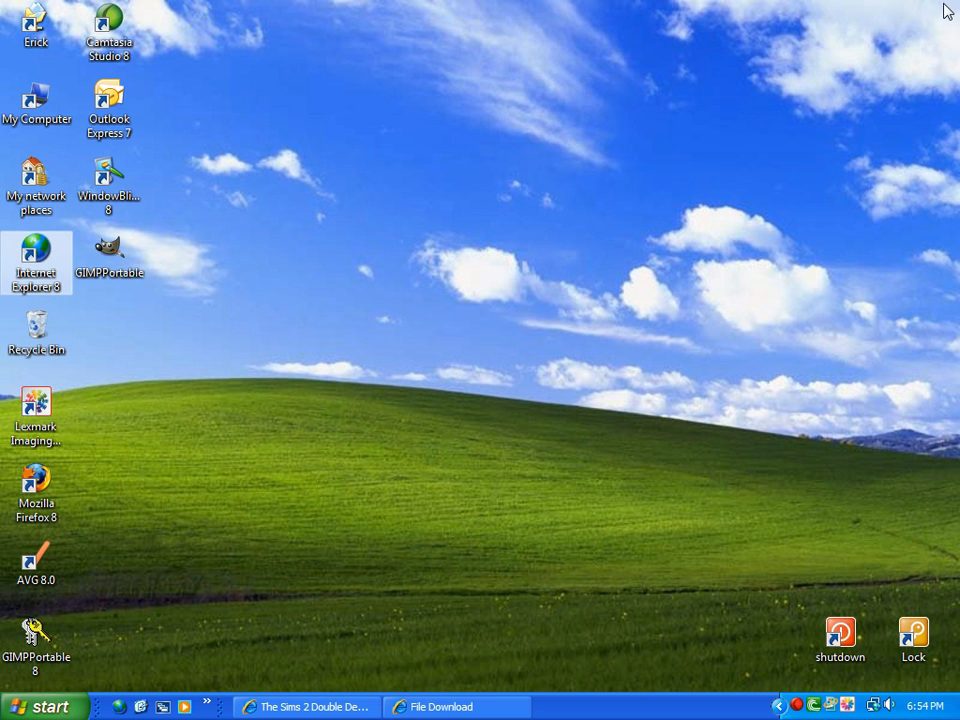
# Launch Firefox from the desktop and go to download.com
pyautogui.click(37, 490)
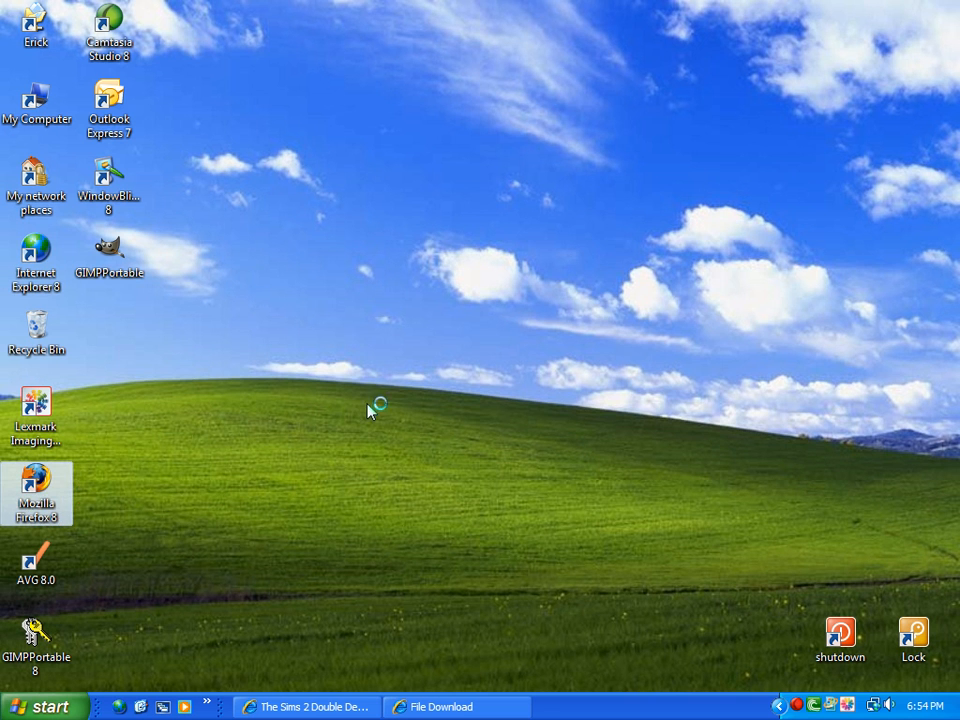
pyautogui.doubleClick(37, 490)
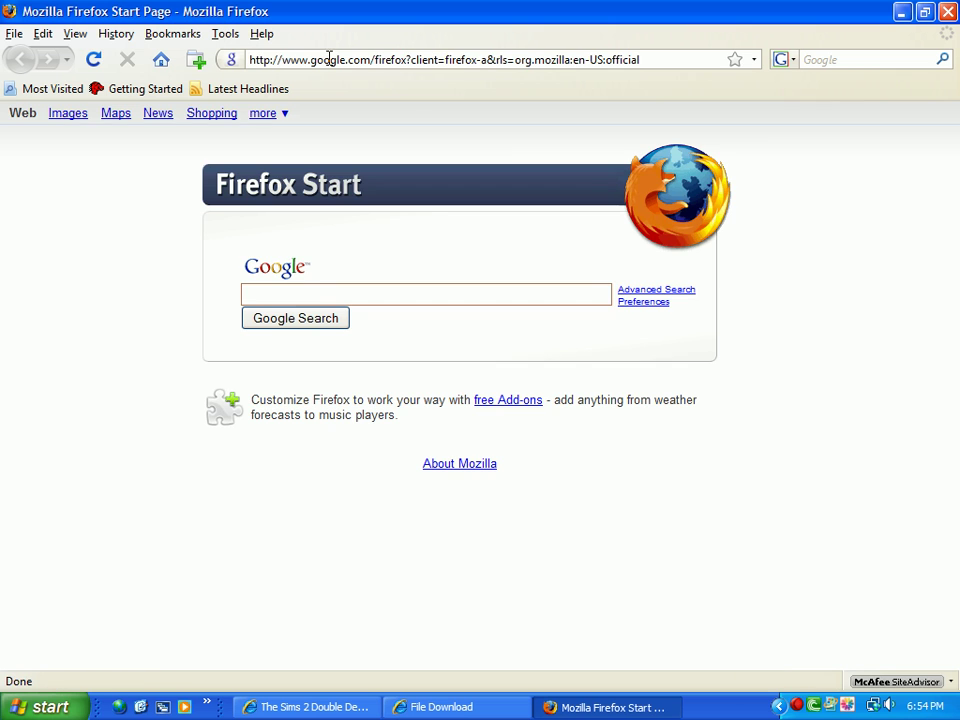
pyautogui.write('dow')
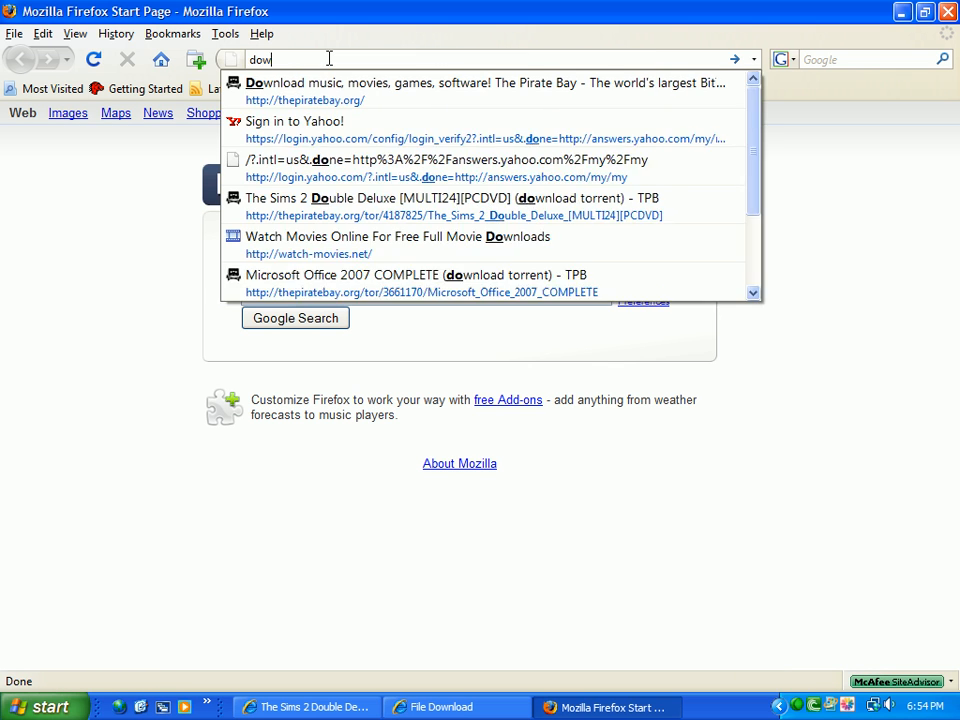
pyautogui.press('Return')
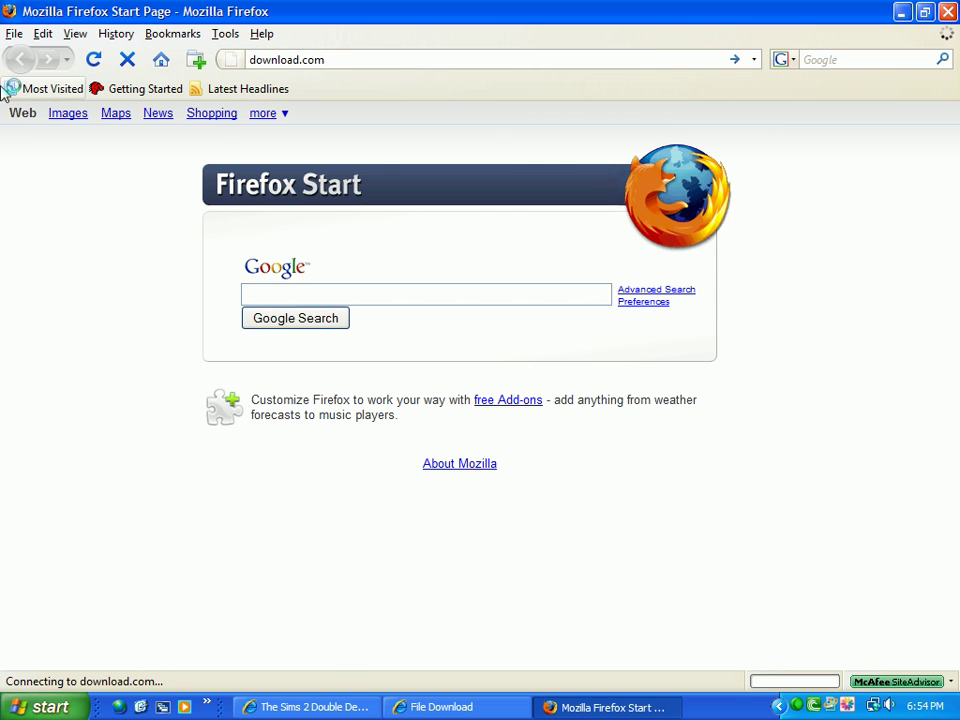
pyautogui.click(922, 11)
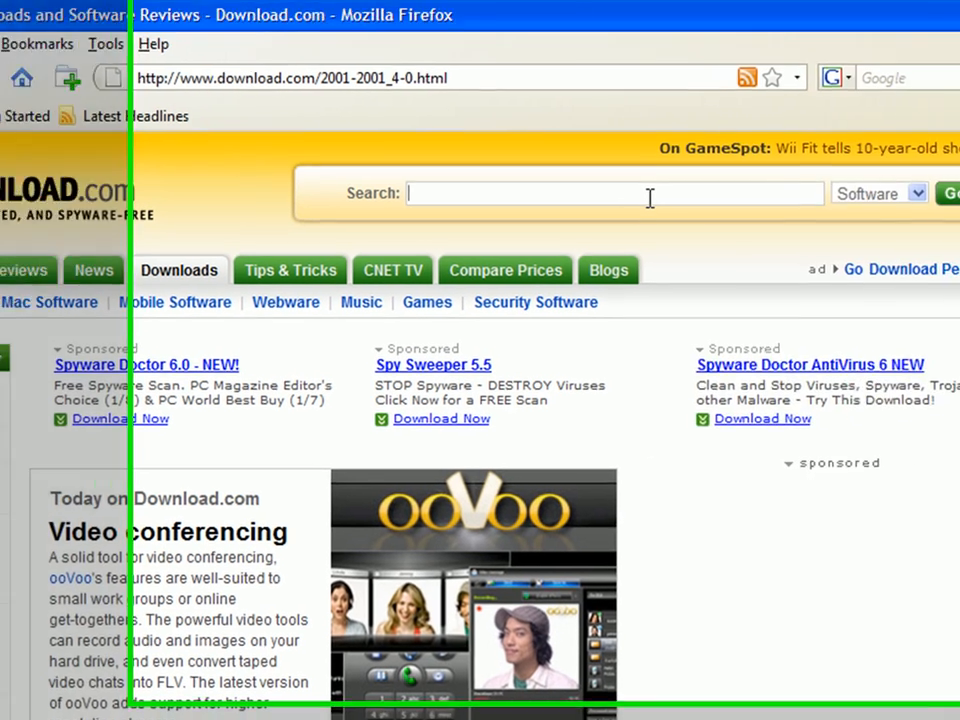
# Search Download.com for 'WindowBlinds'
pyautogui.write('Windowblin')
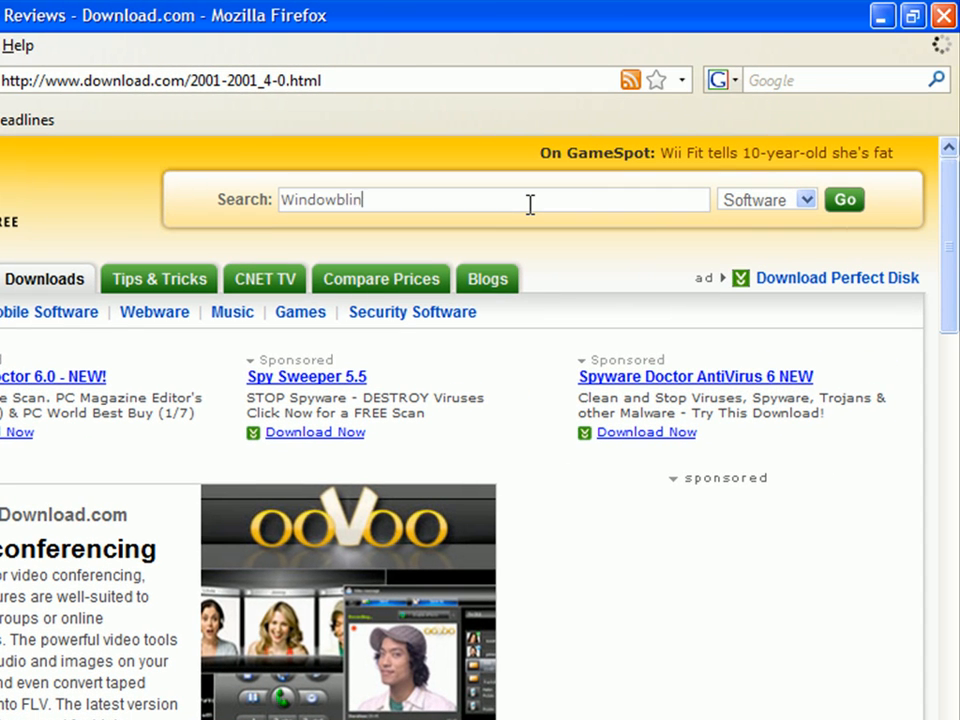
pyautogui.write('Blinds')
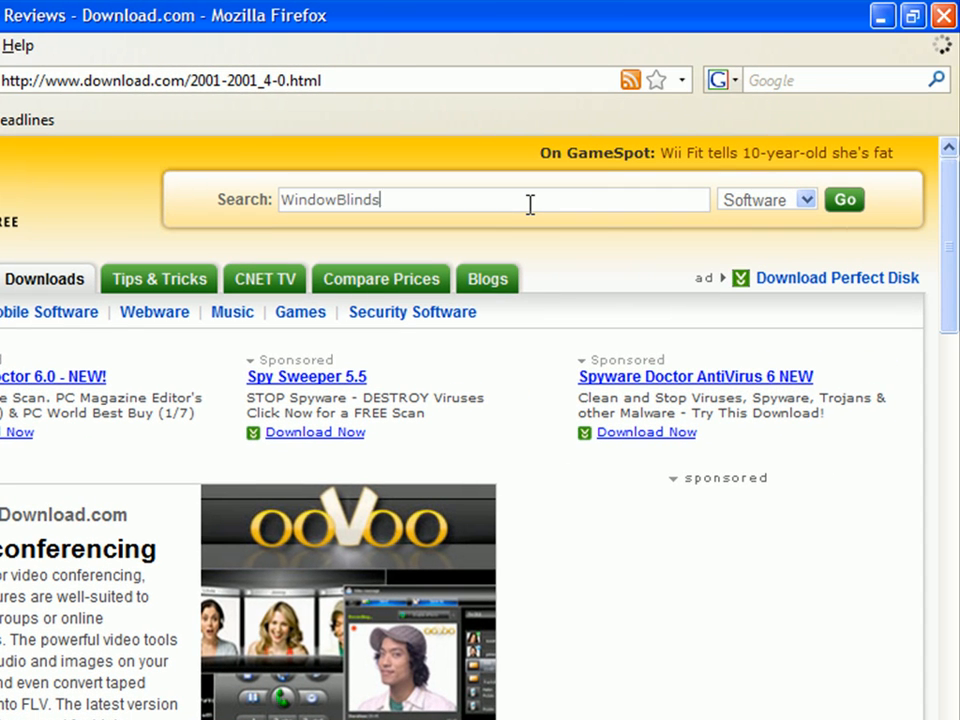
pyautogui.click(843, 199)
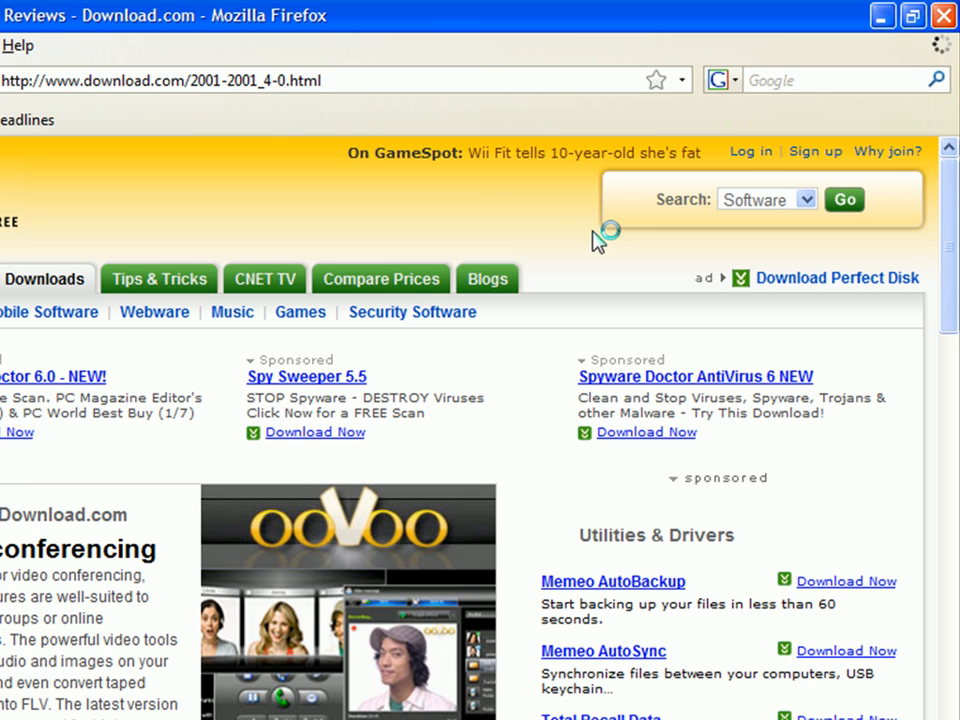
pyautogui.moveTo(571, 221)
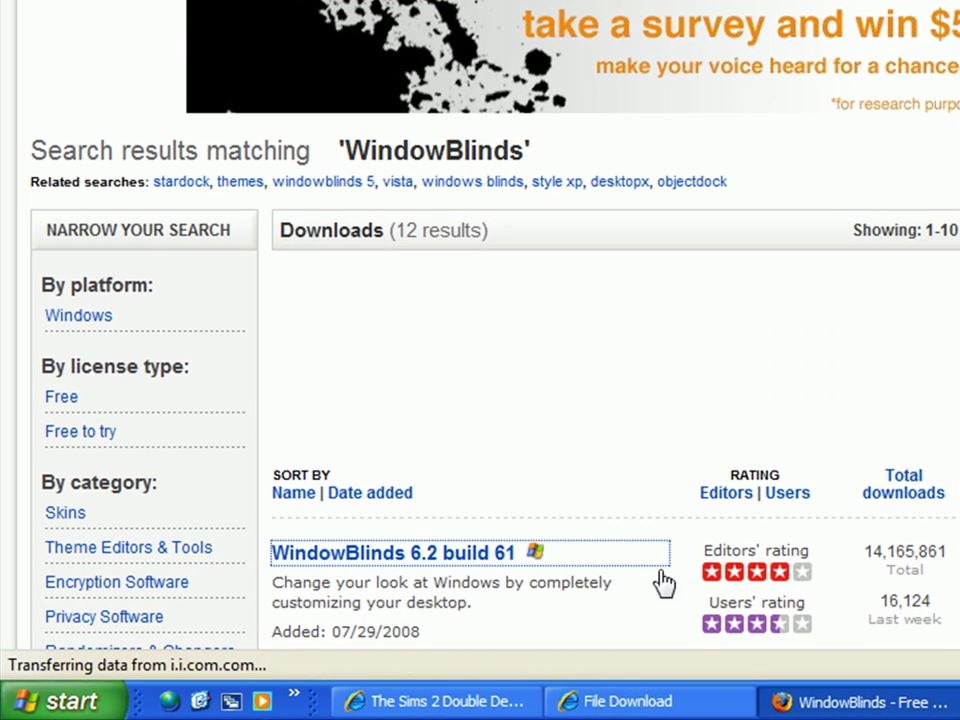
# Open the WindowBlinds 6.2 build 61 result and start its download
pyautogui.click(390, 552)
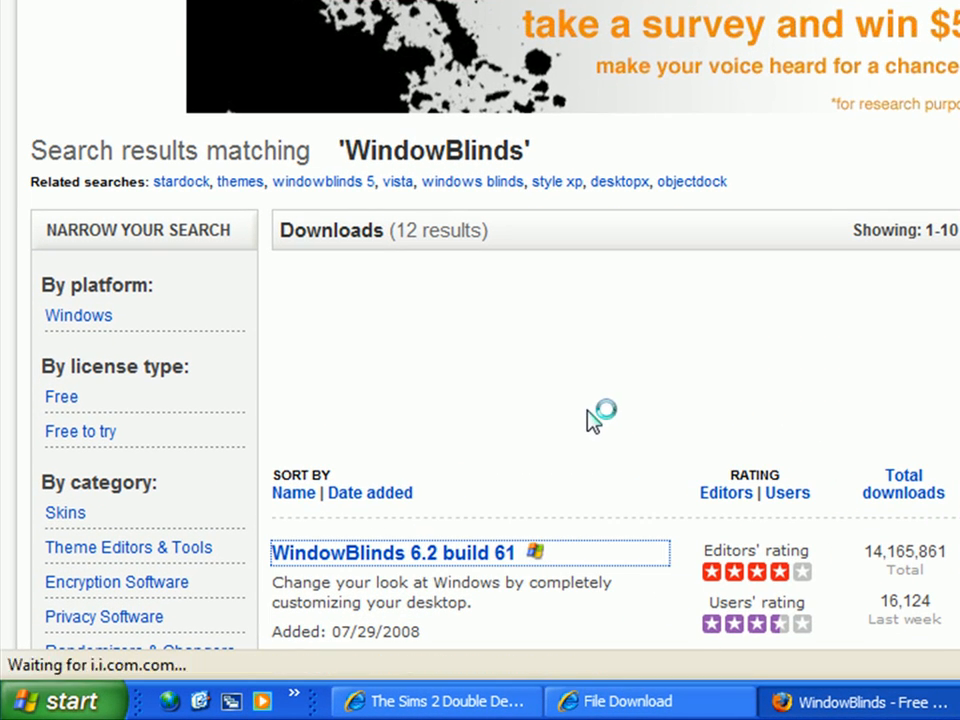
pyautogui.click(393, 552)
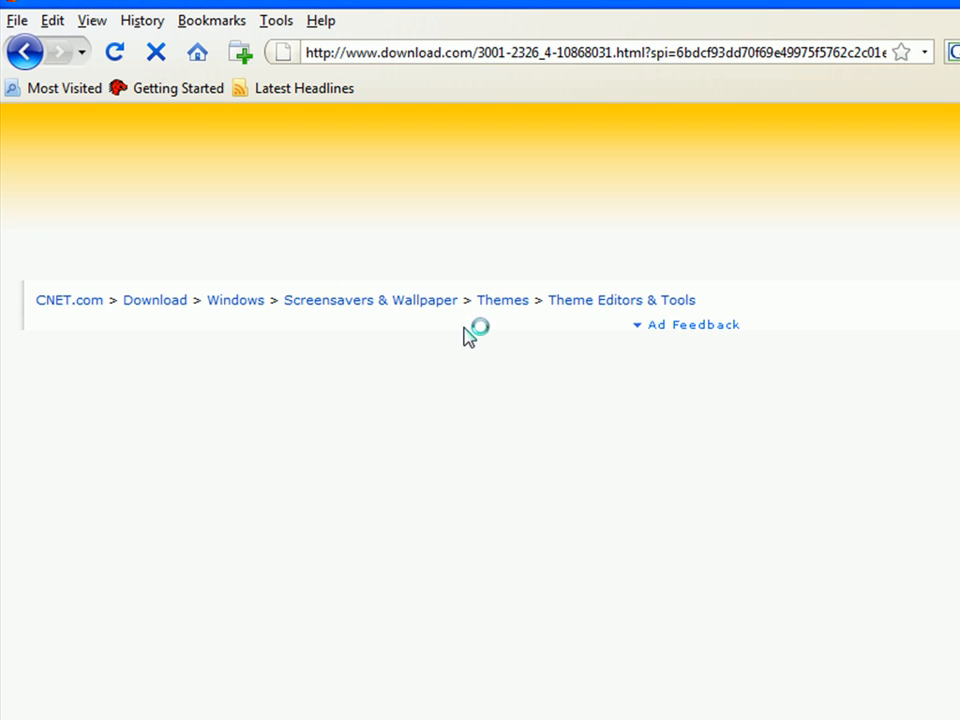
pyautogui.moveTo(567, 255)
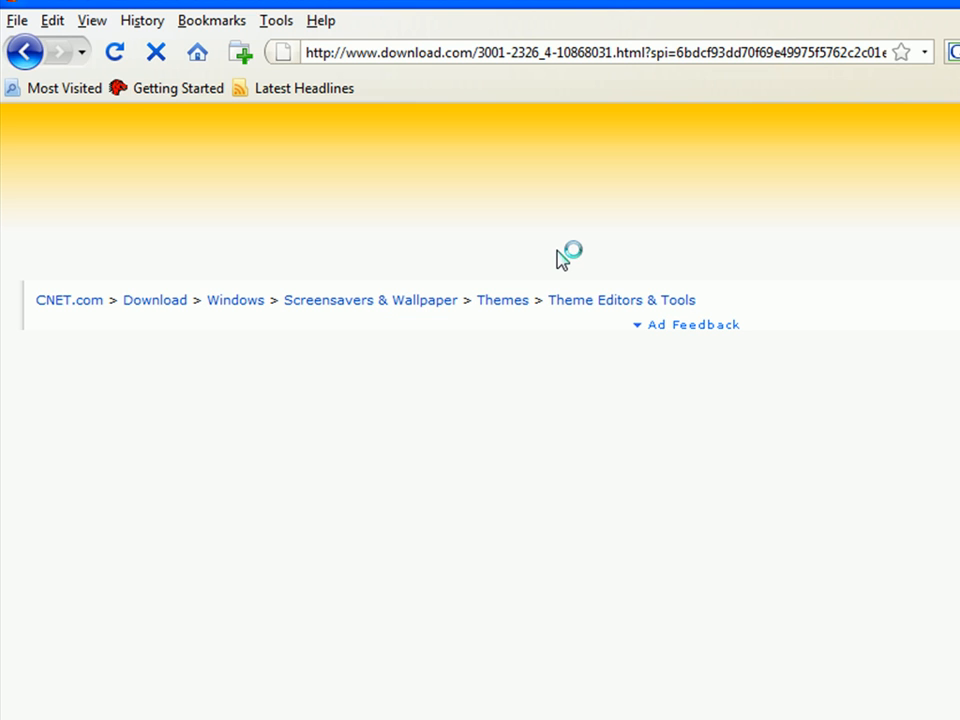
pyautogui.moveTo(424, 443)
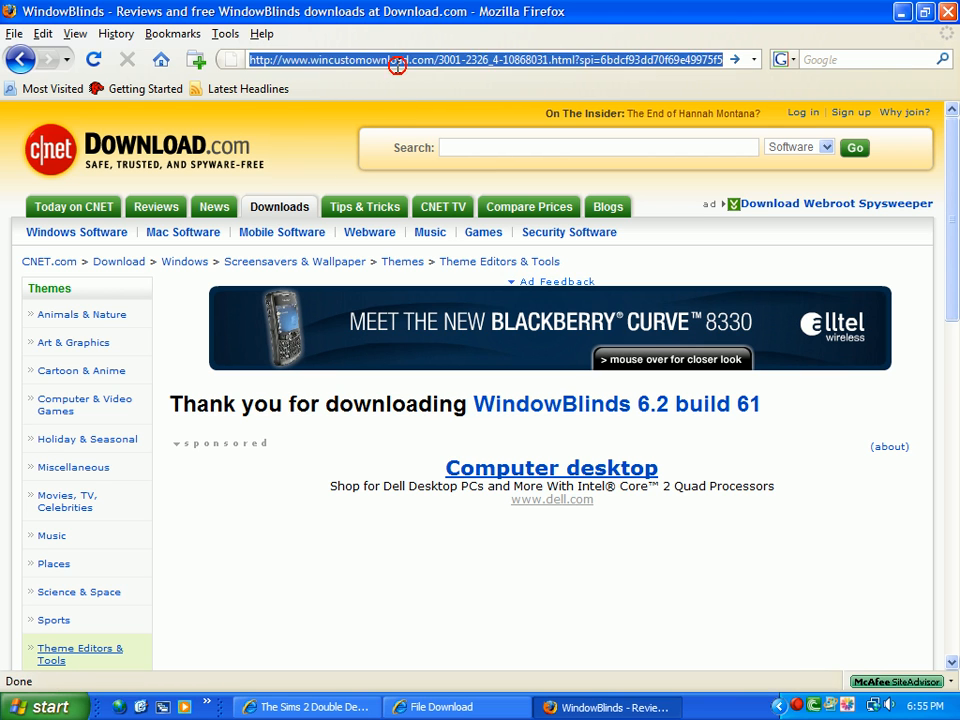
# Enter wincustomize.com in the Firefox address bar
pyautogui.write('wincustomize.com')
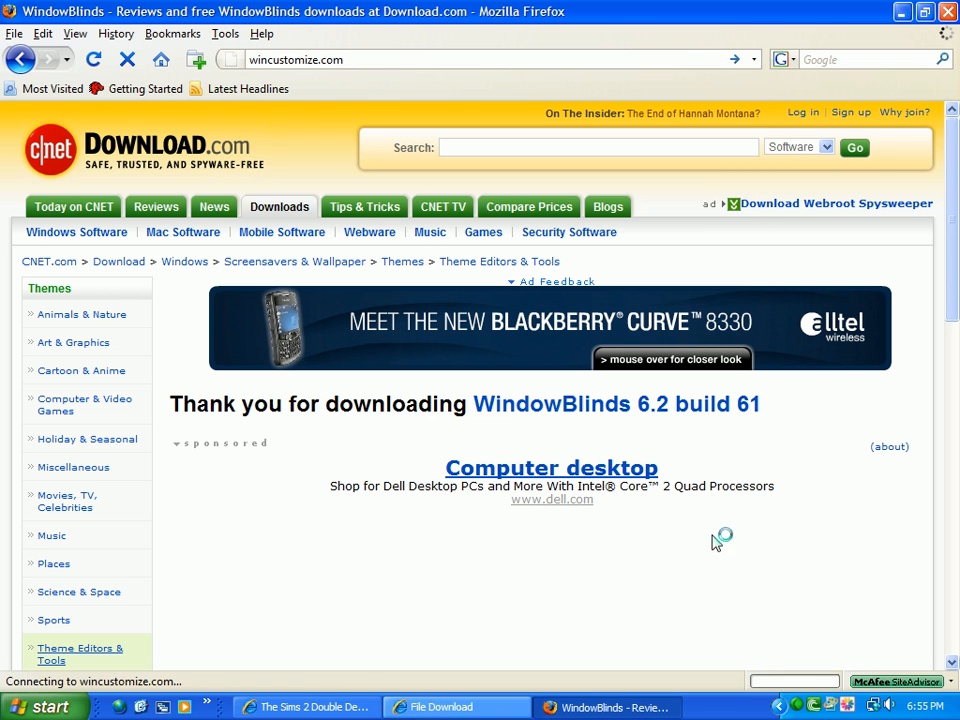
pyautogui.moveTo(330, 175)
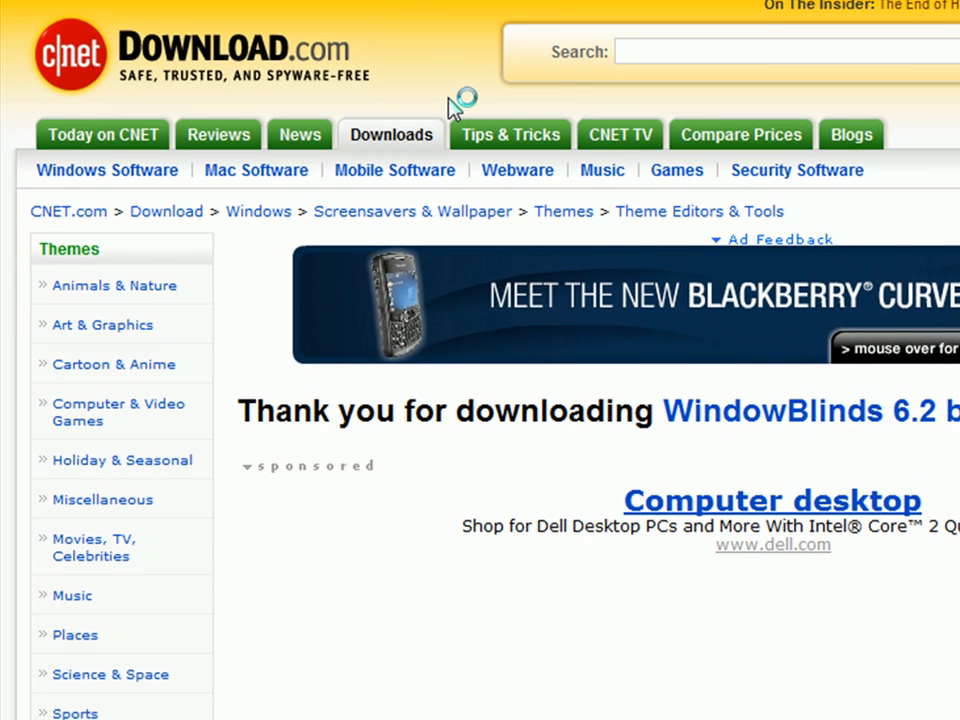
pyautogui.moveTo(450, 134)
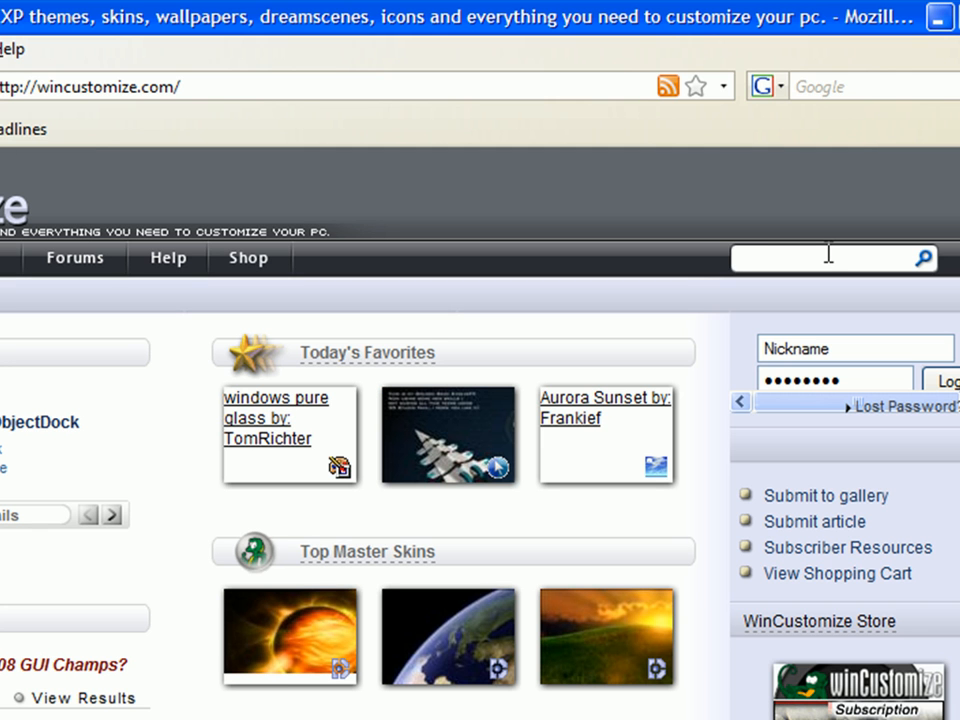
# Search WinCustomize for Windows Vista and open the grey Vista wallpaper's download page
pyautogui.write('Windows Vist')
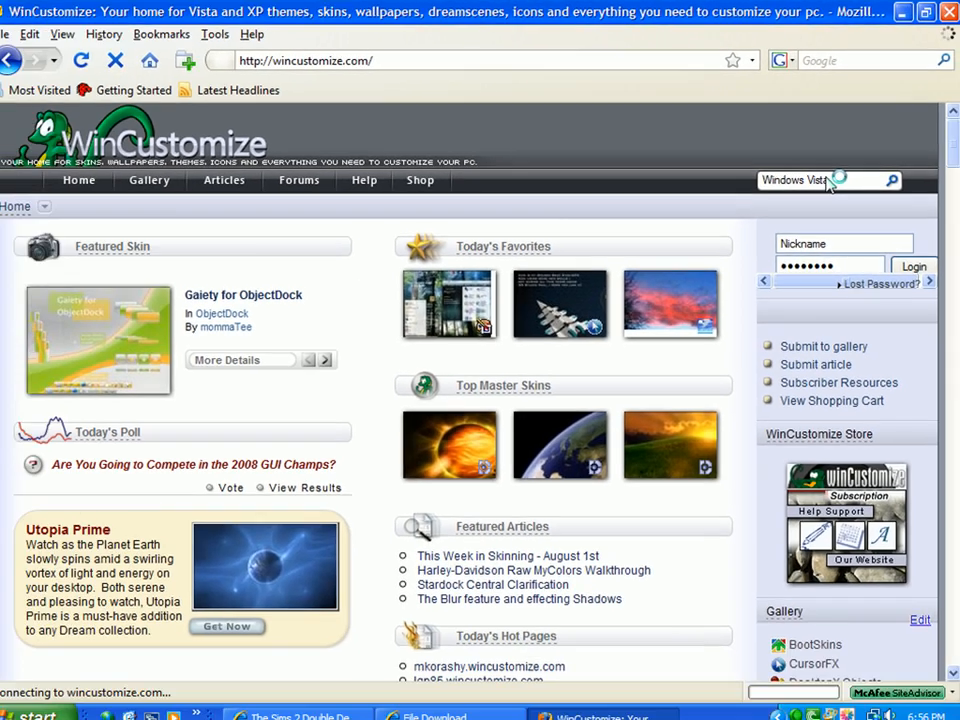
pyautogui.click(890, 180)
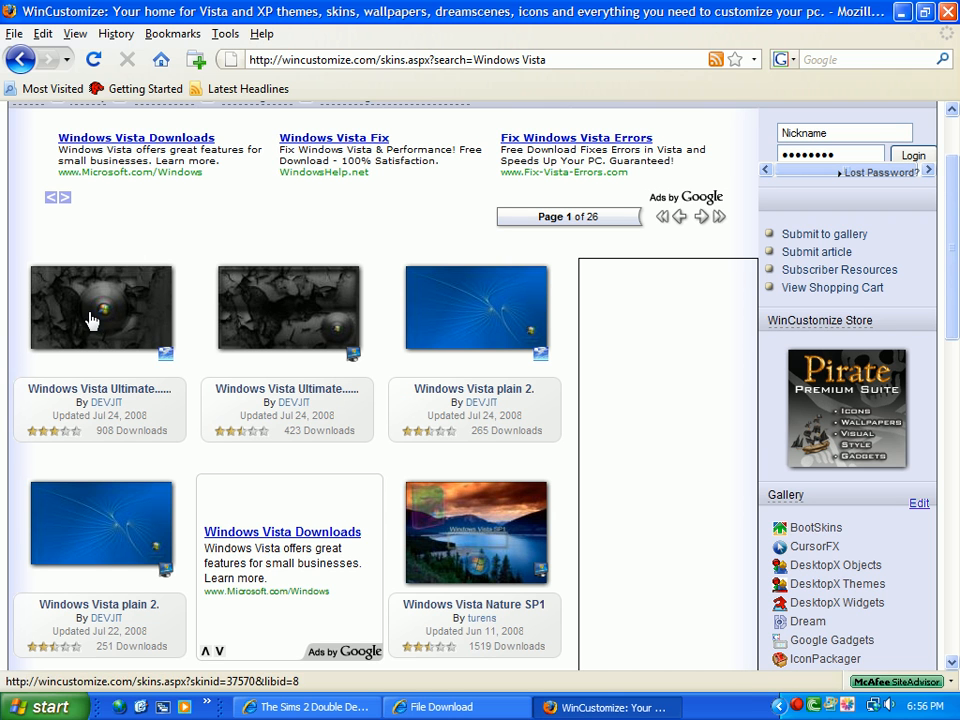
pyautogui.click(100, 310)
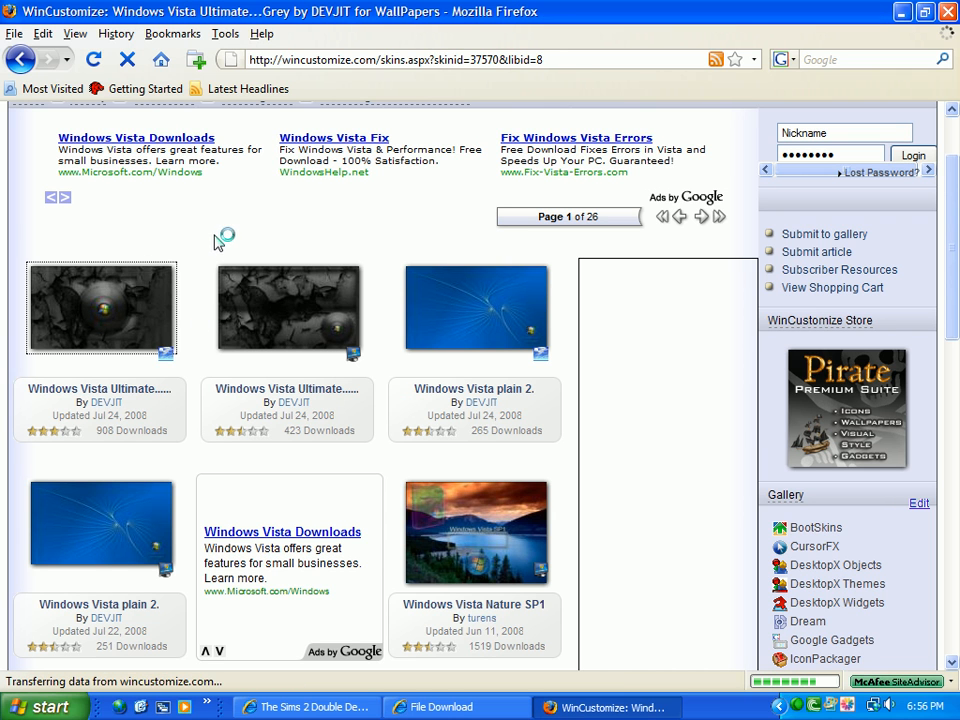
pyautogui.scroll(-3)
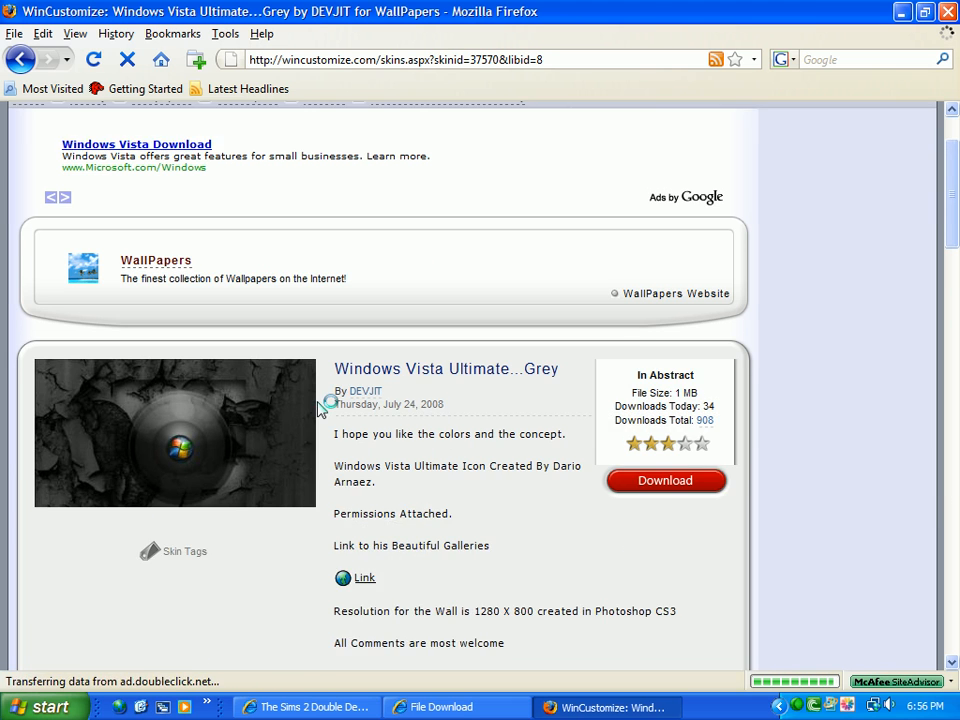
pyautogui.click(665, 481)
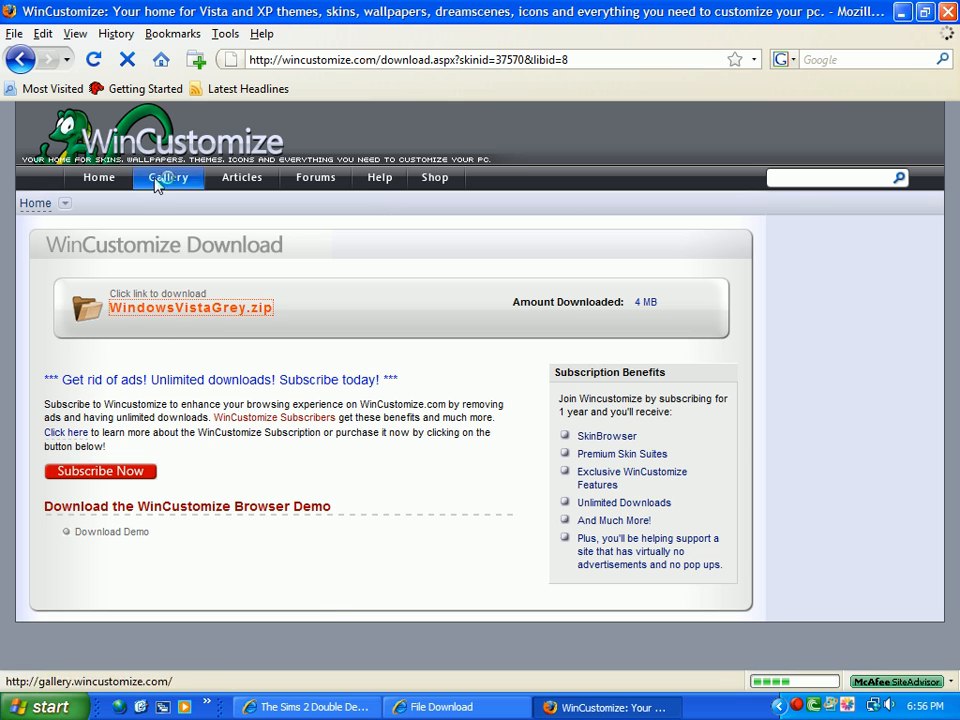
# Download WindowsVistaGrey.zip and open it in WinRAR
pyautogui.click(191, 307)
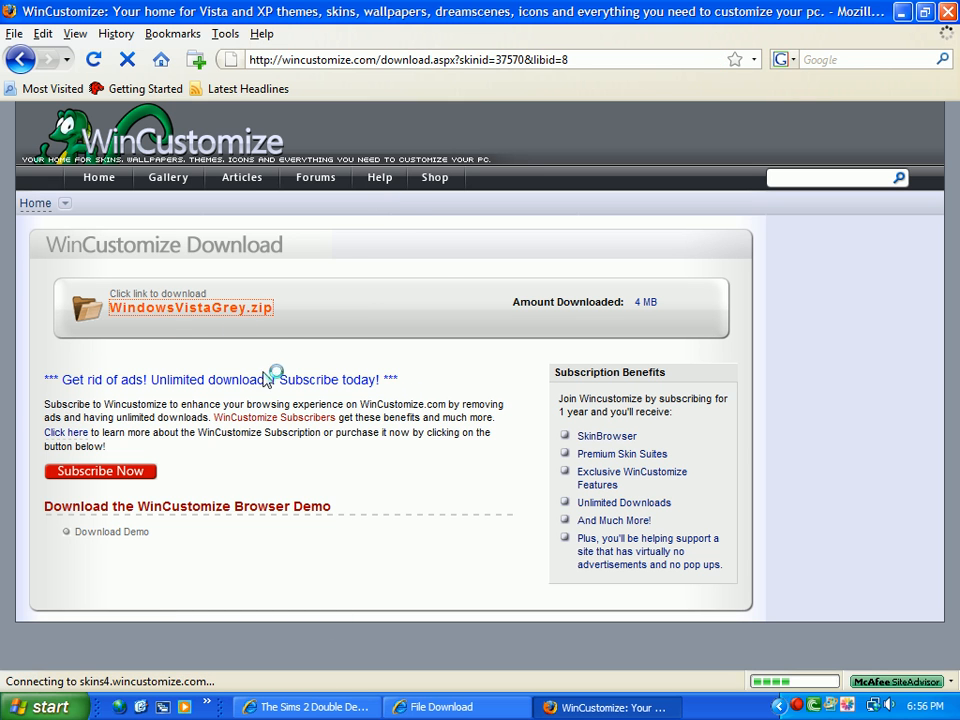
pyautogui.click(191, 307)
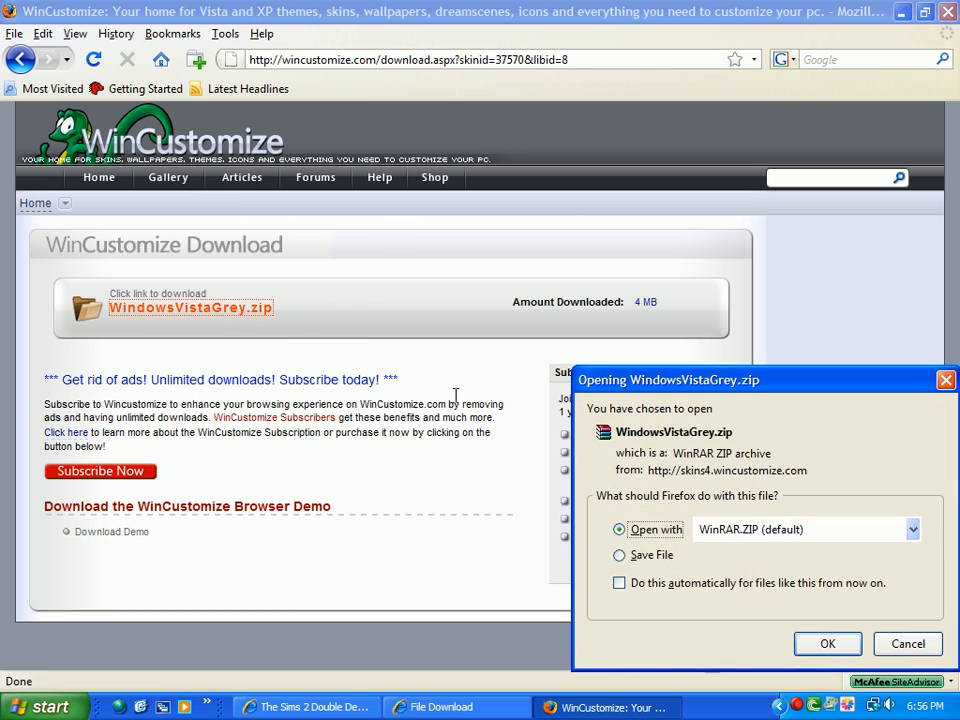
pyautogui.click(827, 643)
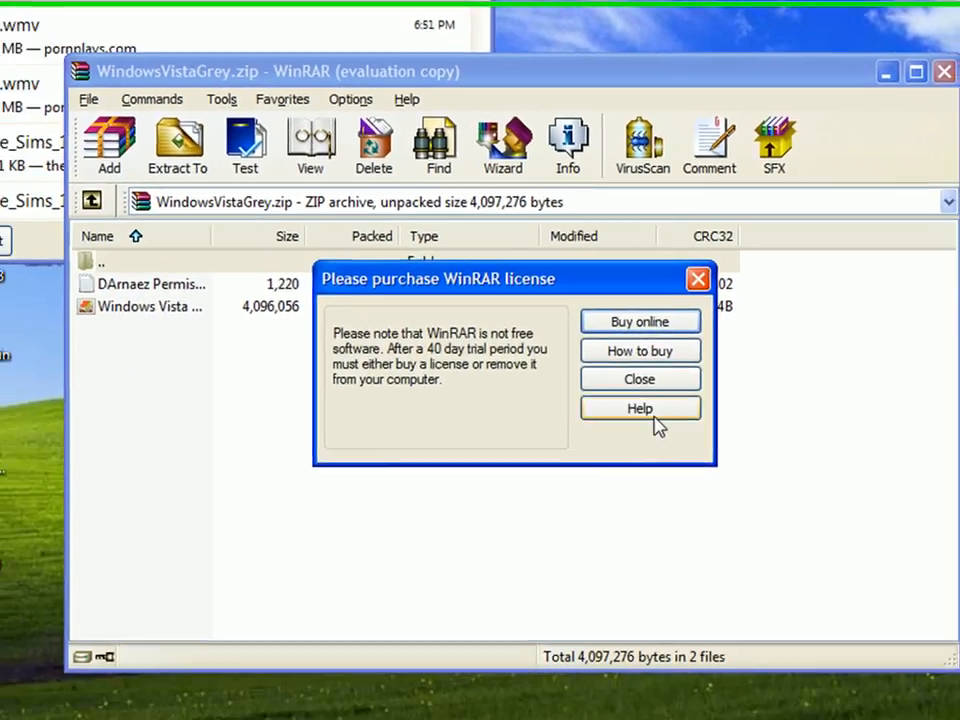
pyautogui.click(639, 379)
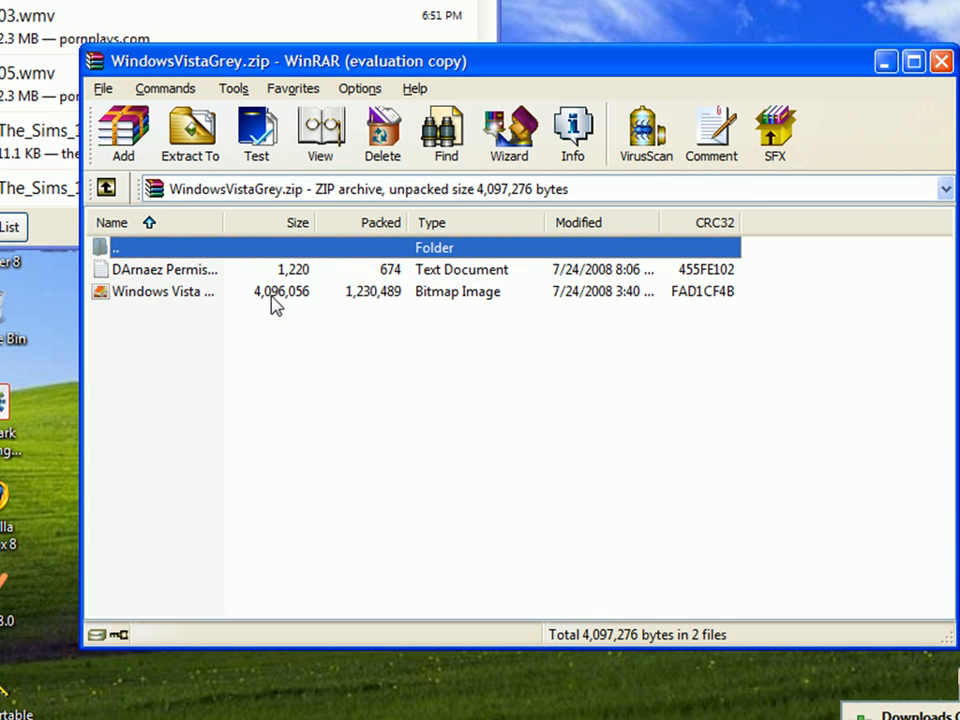
pyautogui.doubleClick(164, 269)
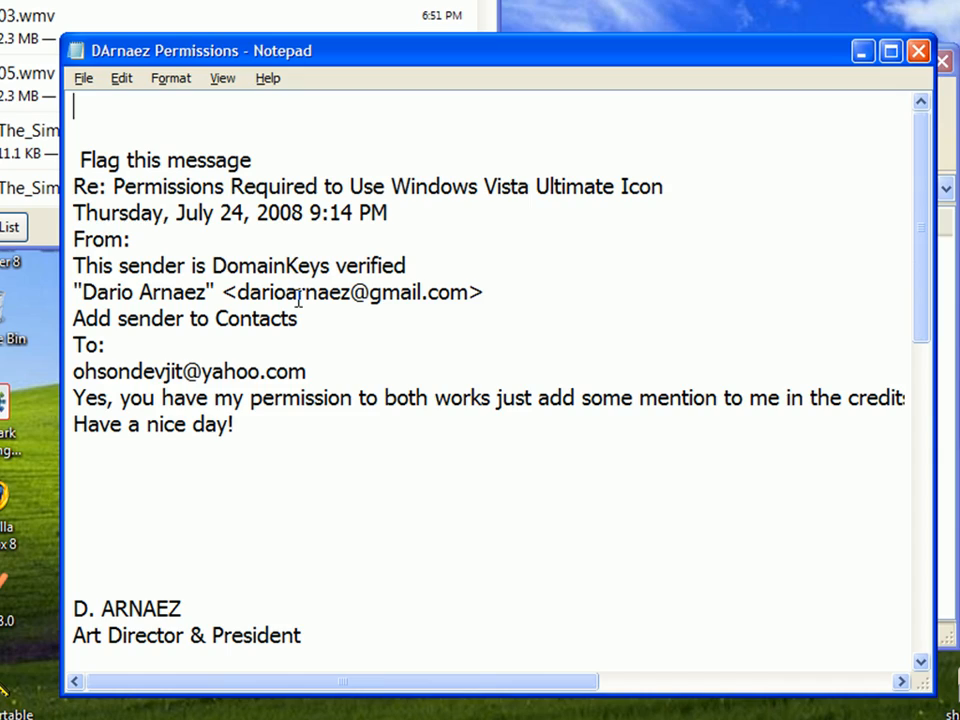
pyautogui.scroll(-3)
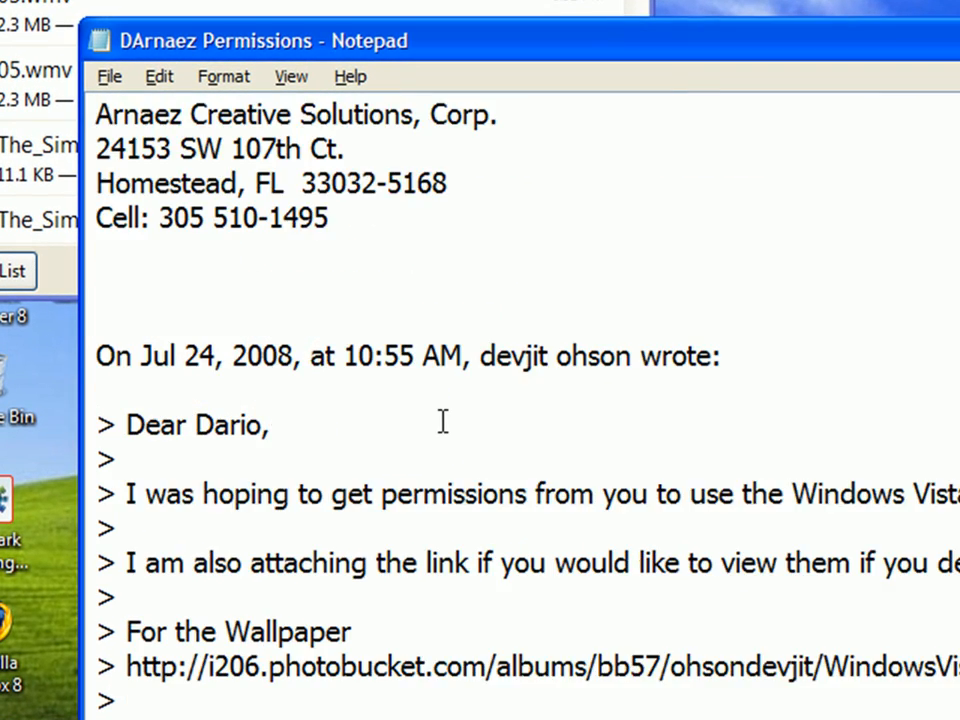
pyautogui.scroll(-3)
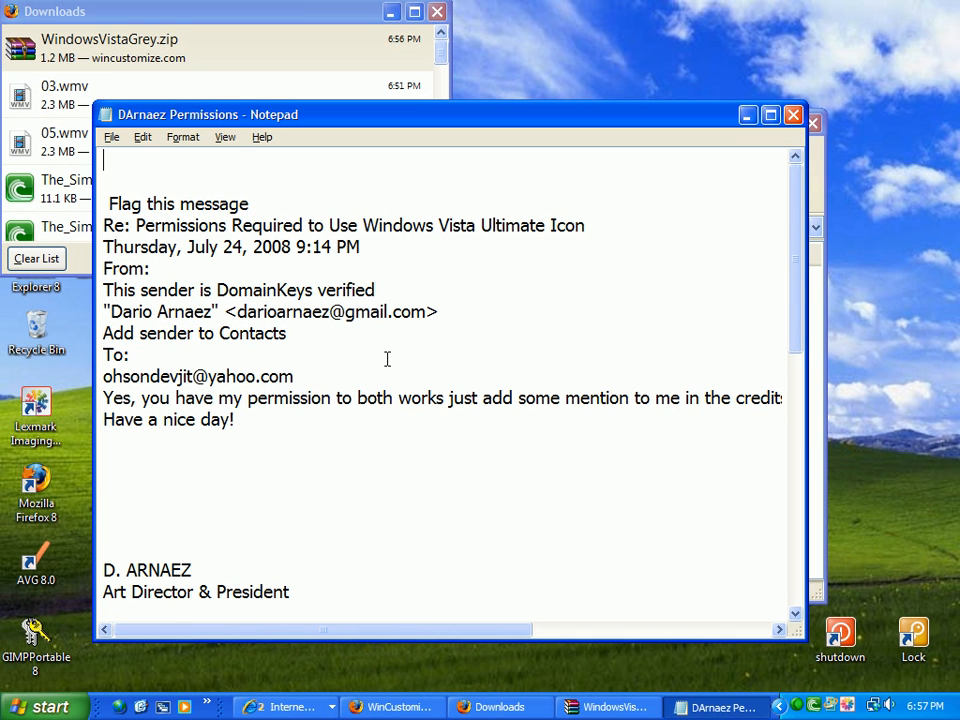
pyautogui.moveTo(803, 137)
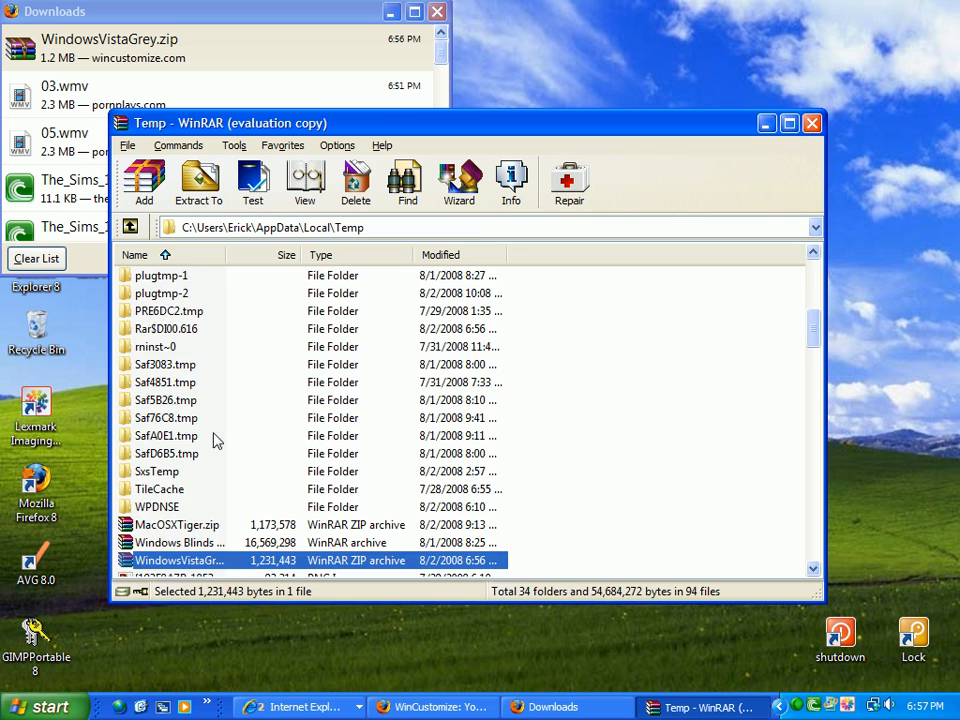
# Preview the Windows Vista bitmap from WindowsVistaGrey.zip, then close the downloads list
pyautogui.doubleClick(180, 560)
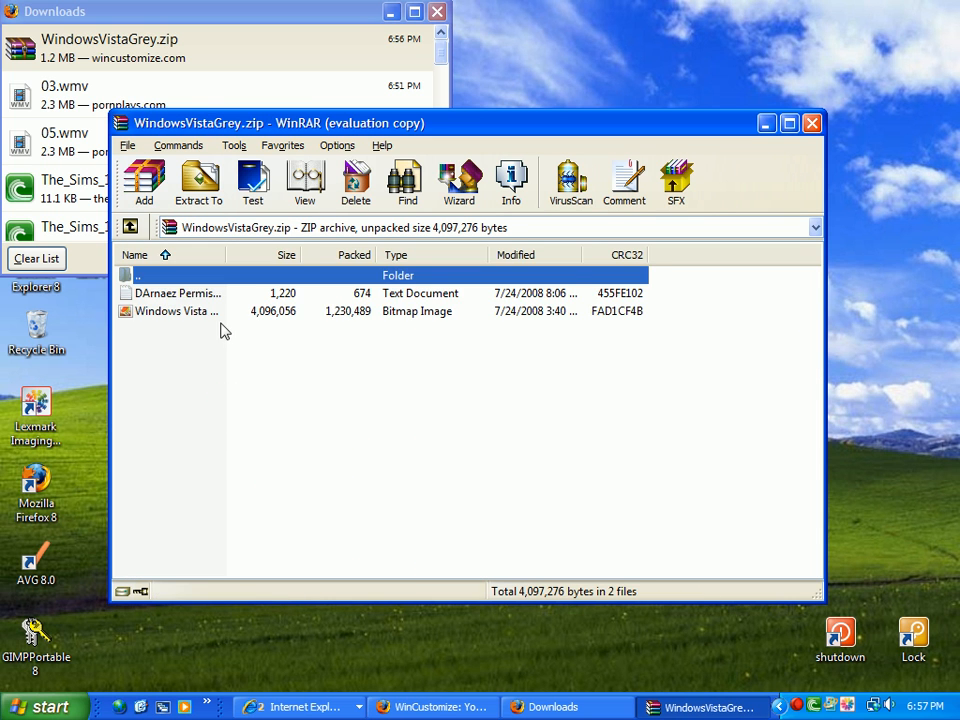
pyautogui.doubleClick(176, 311)
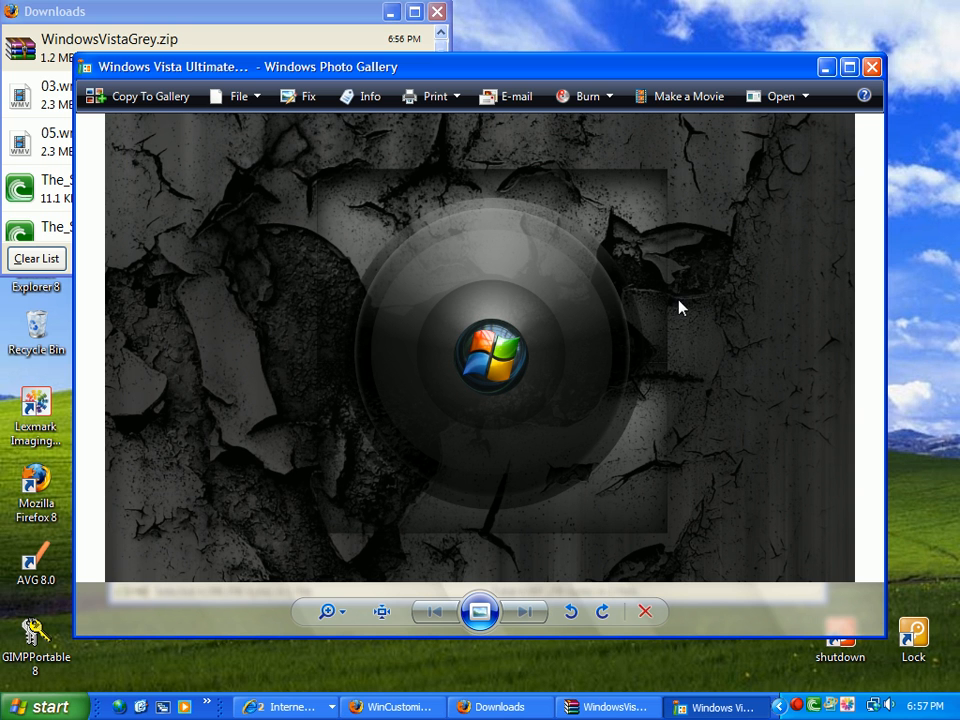
pyautogui.moveTo(921, 138)
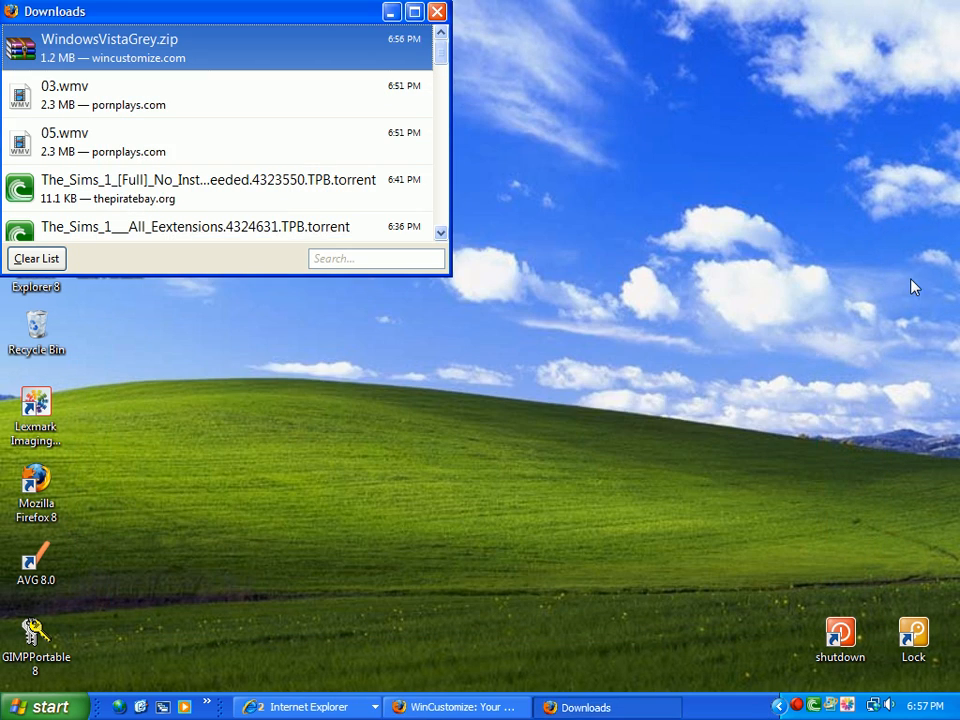
pyautogui.moveTo(437, 11)
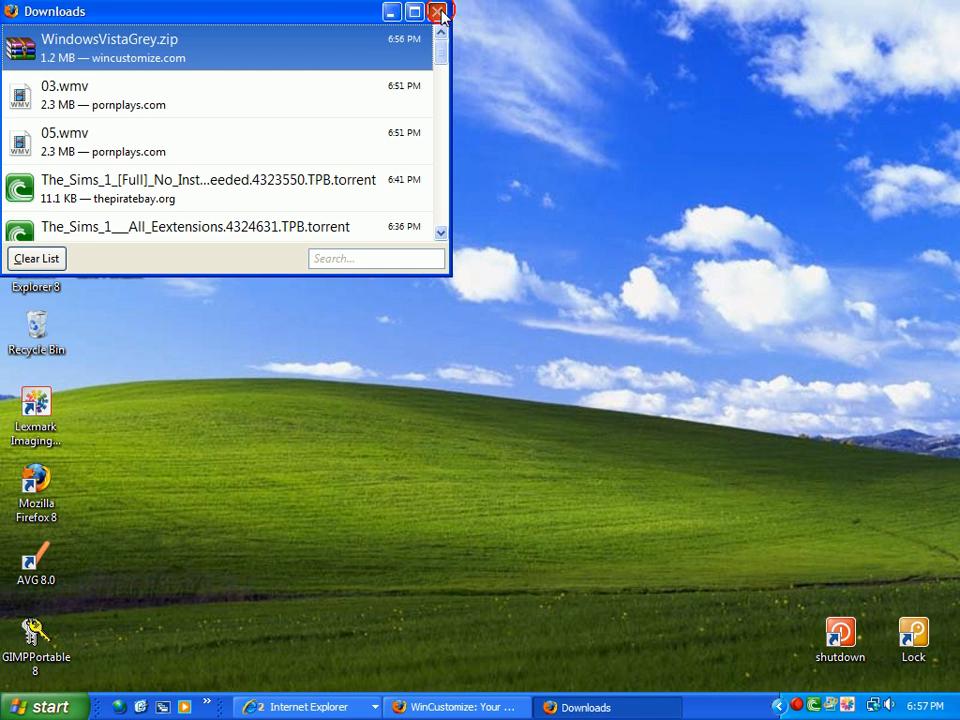
pyautogui.click(438, 11)
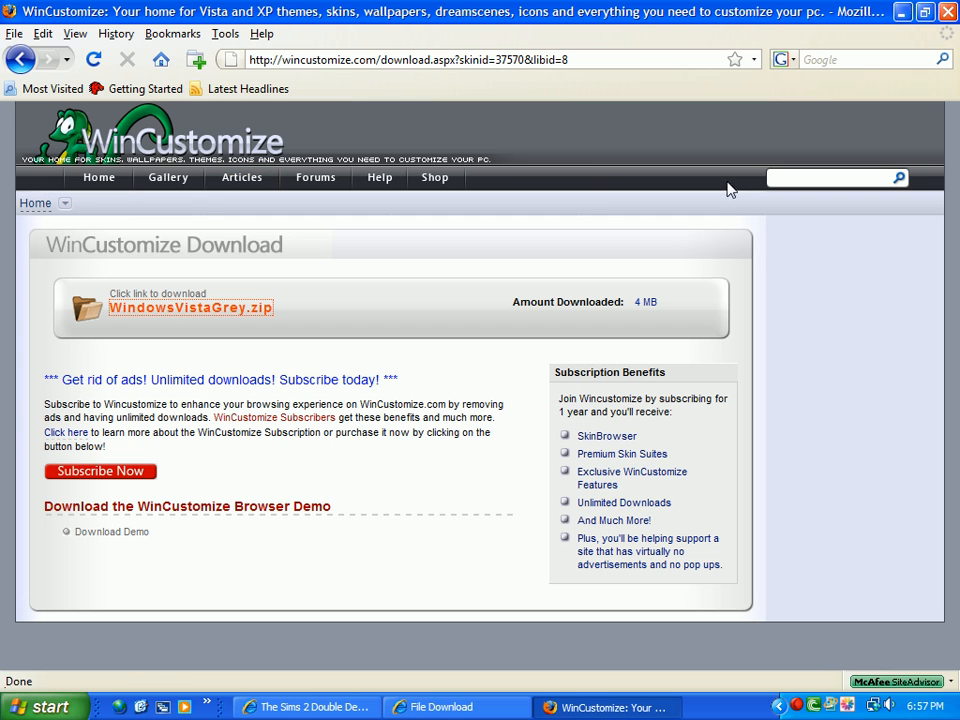
# Browse WinCustomize's Vista WindowBlinds skins, such as Vista Live Blue and Clear Glass Vista
pyautogui.click(98, 177)
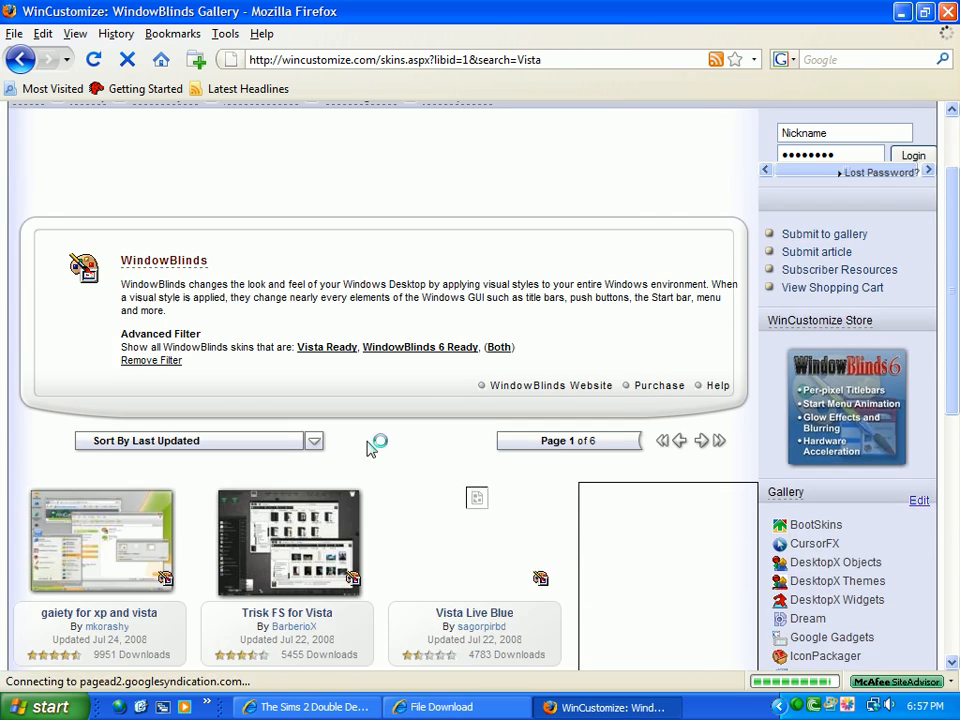
pyautogui.scroll(-3)
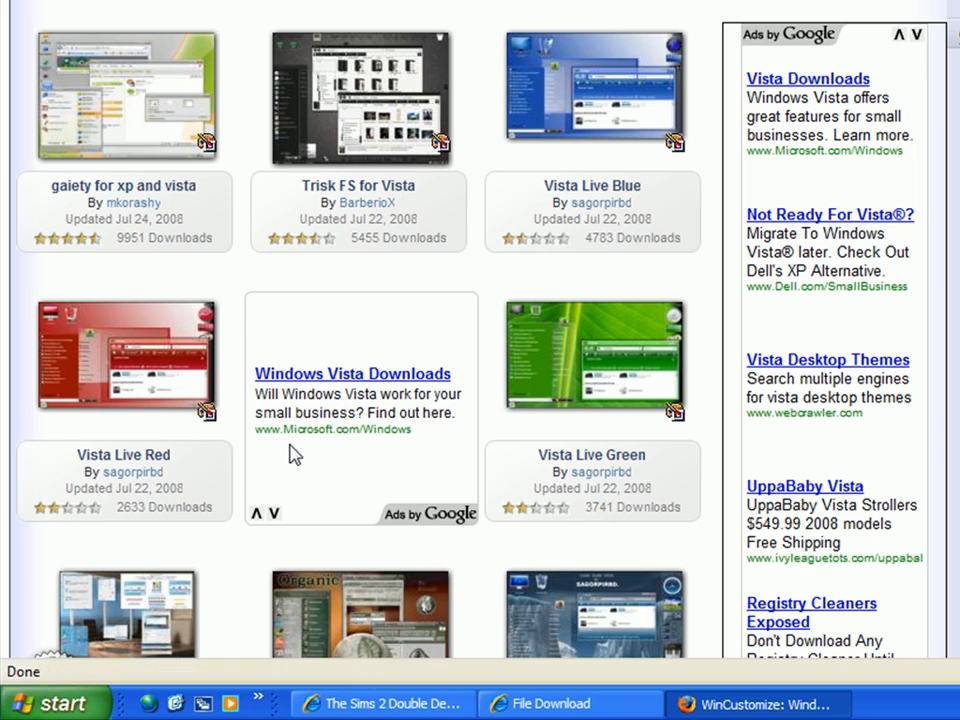
pyautogui.scroll(-3)
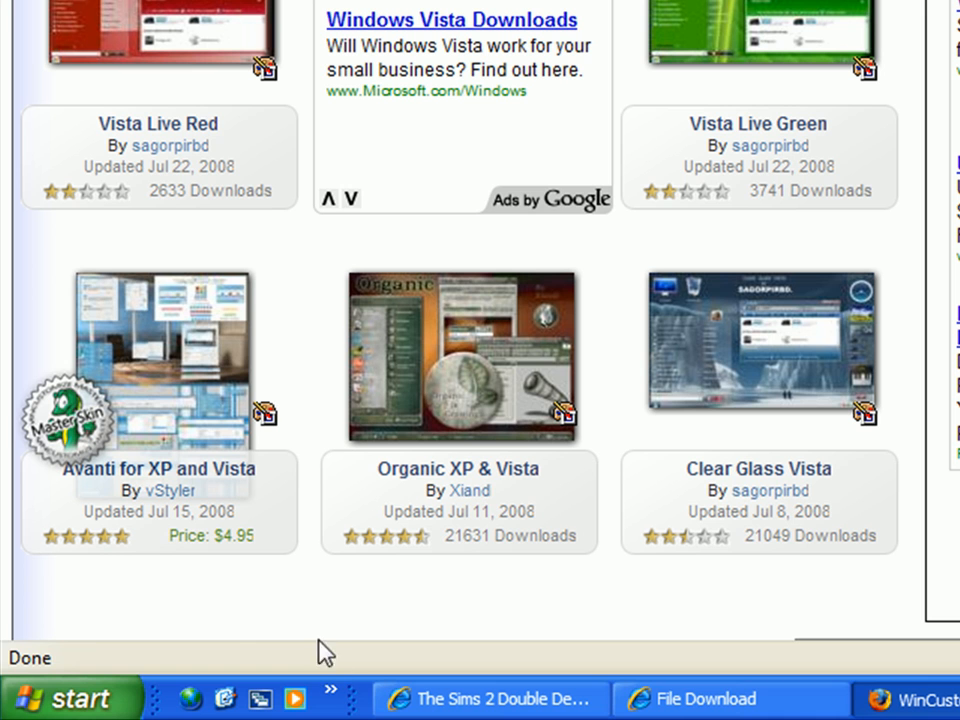
pyautogui.moveTo(166, 523)
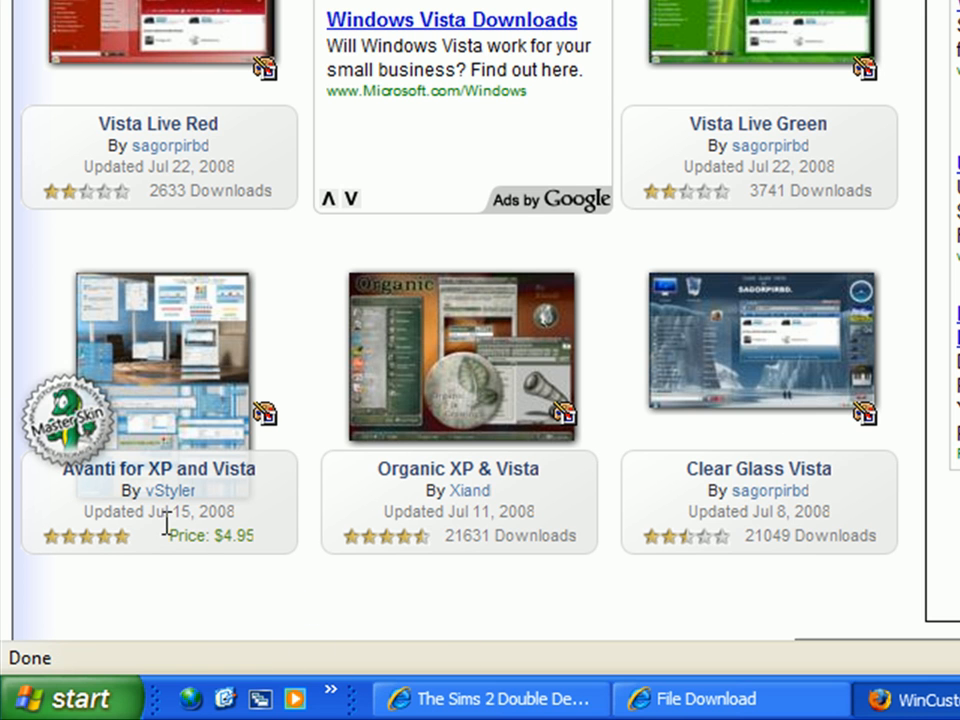
pyautogui.moveTo(243, 497)
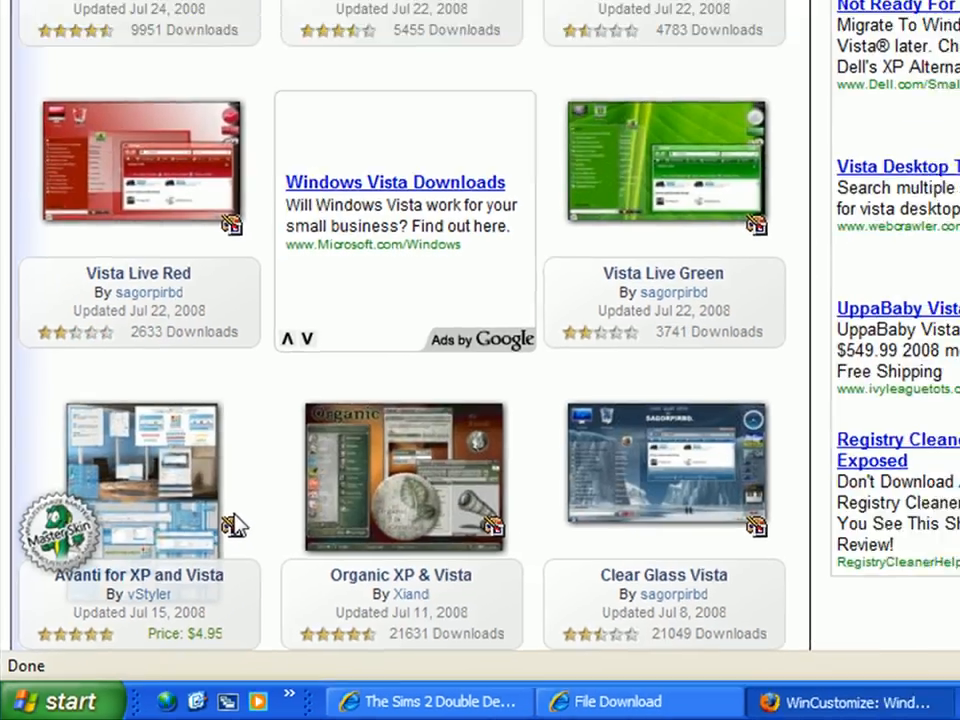
pyautogui.scroll(3)
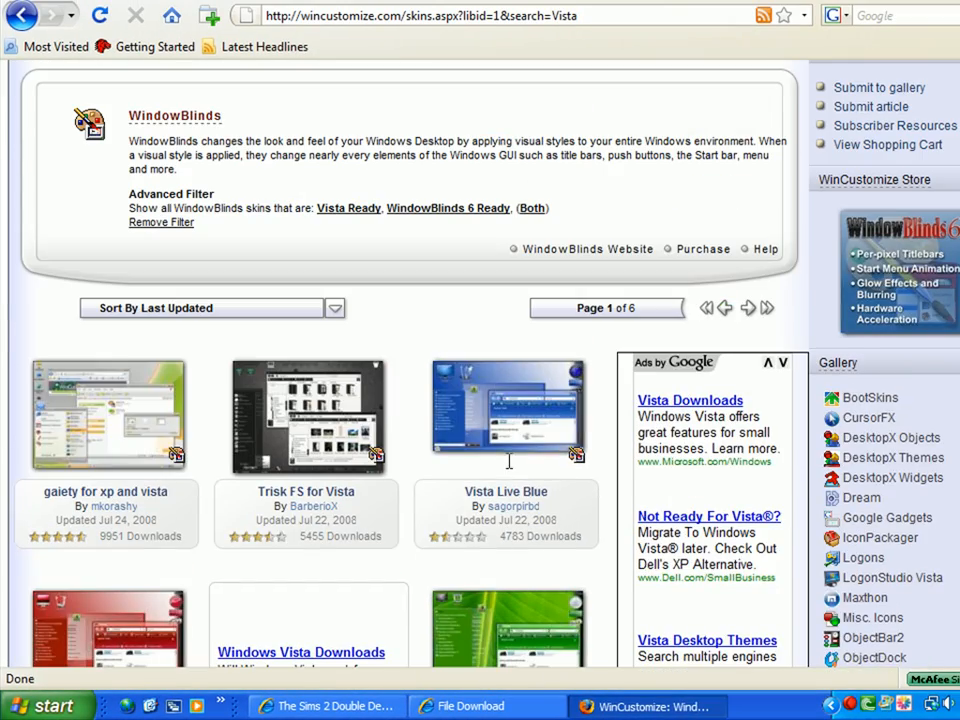
# Open the Vista Live Blue skin's page and click its Download button
pyautogui.click(507, 410)
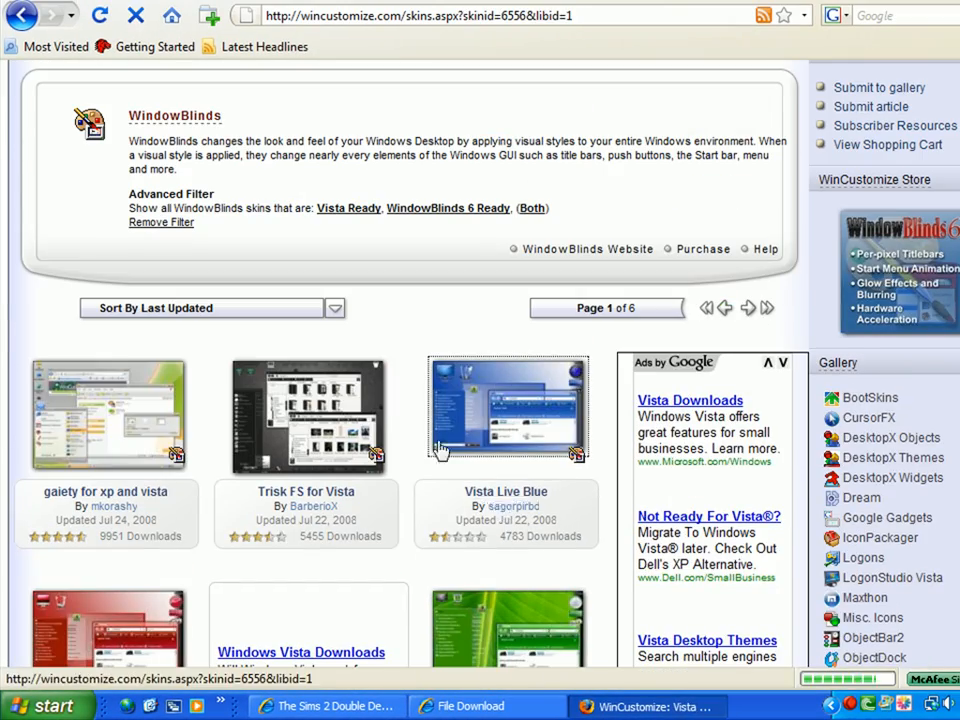
pyautogui.click(507, 410)
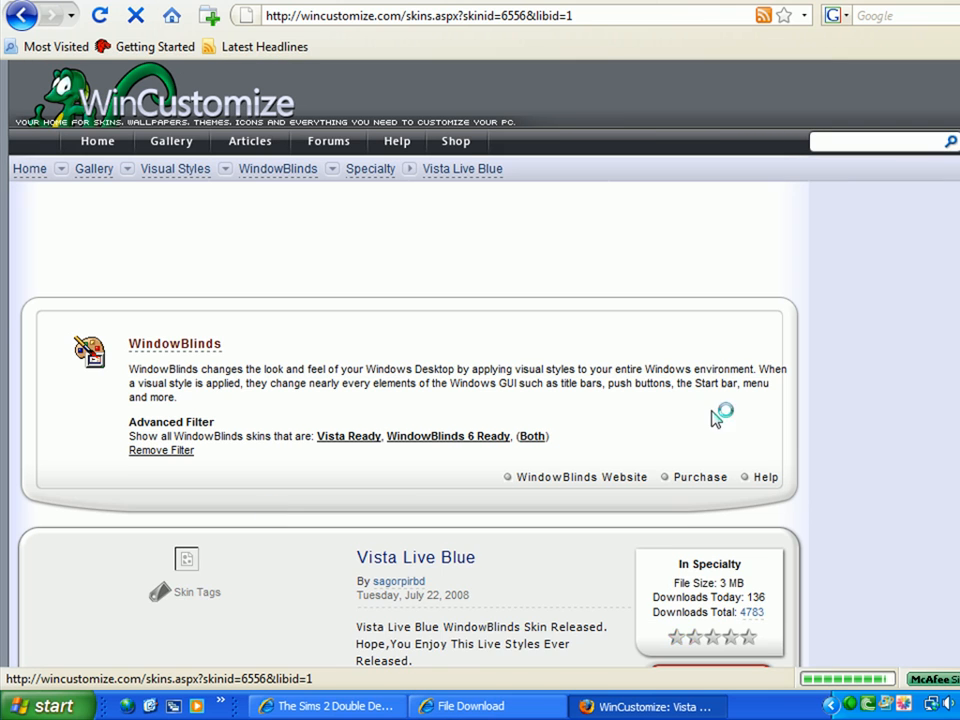
pyautogui.scroll(-3)
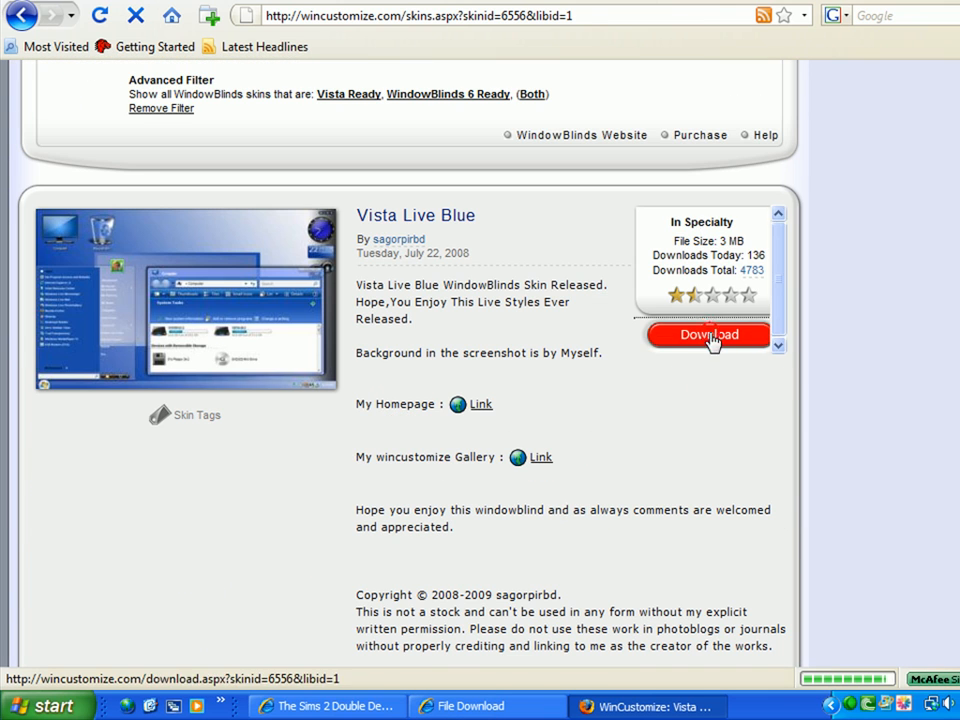
pyautogui.click(708, 334)
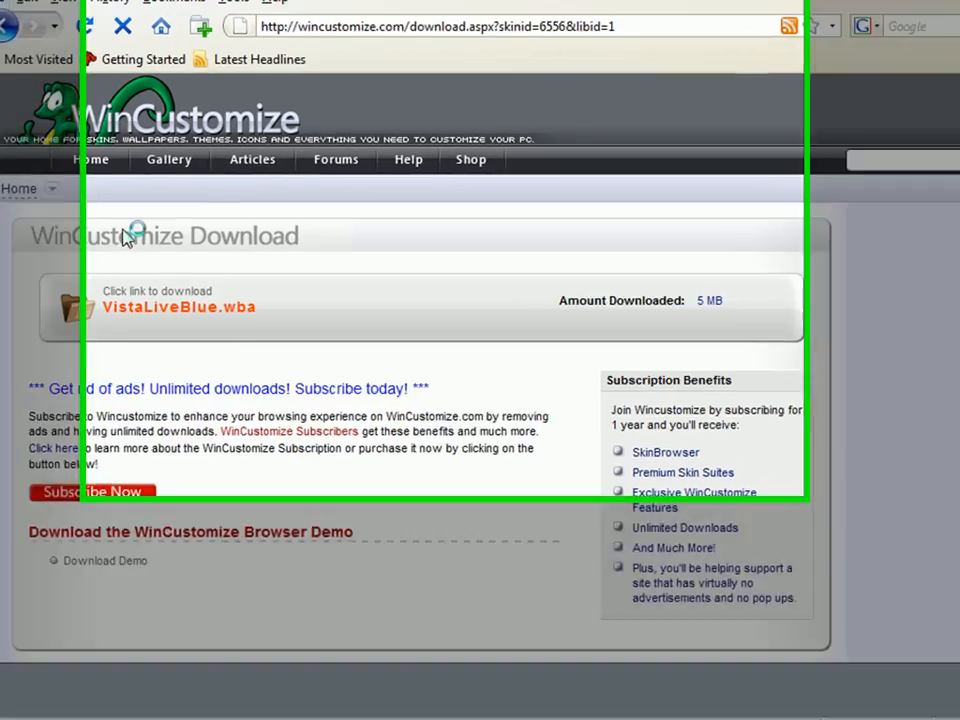